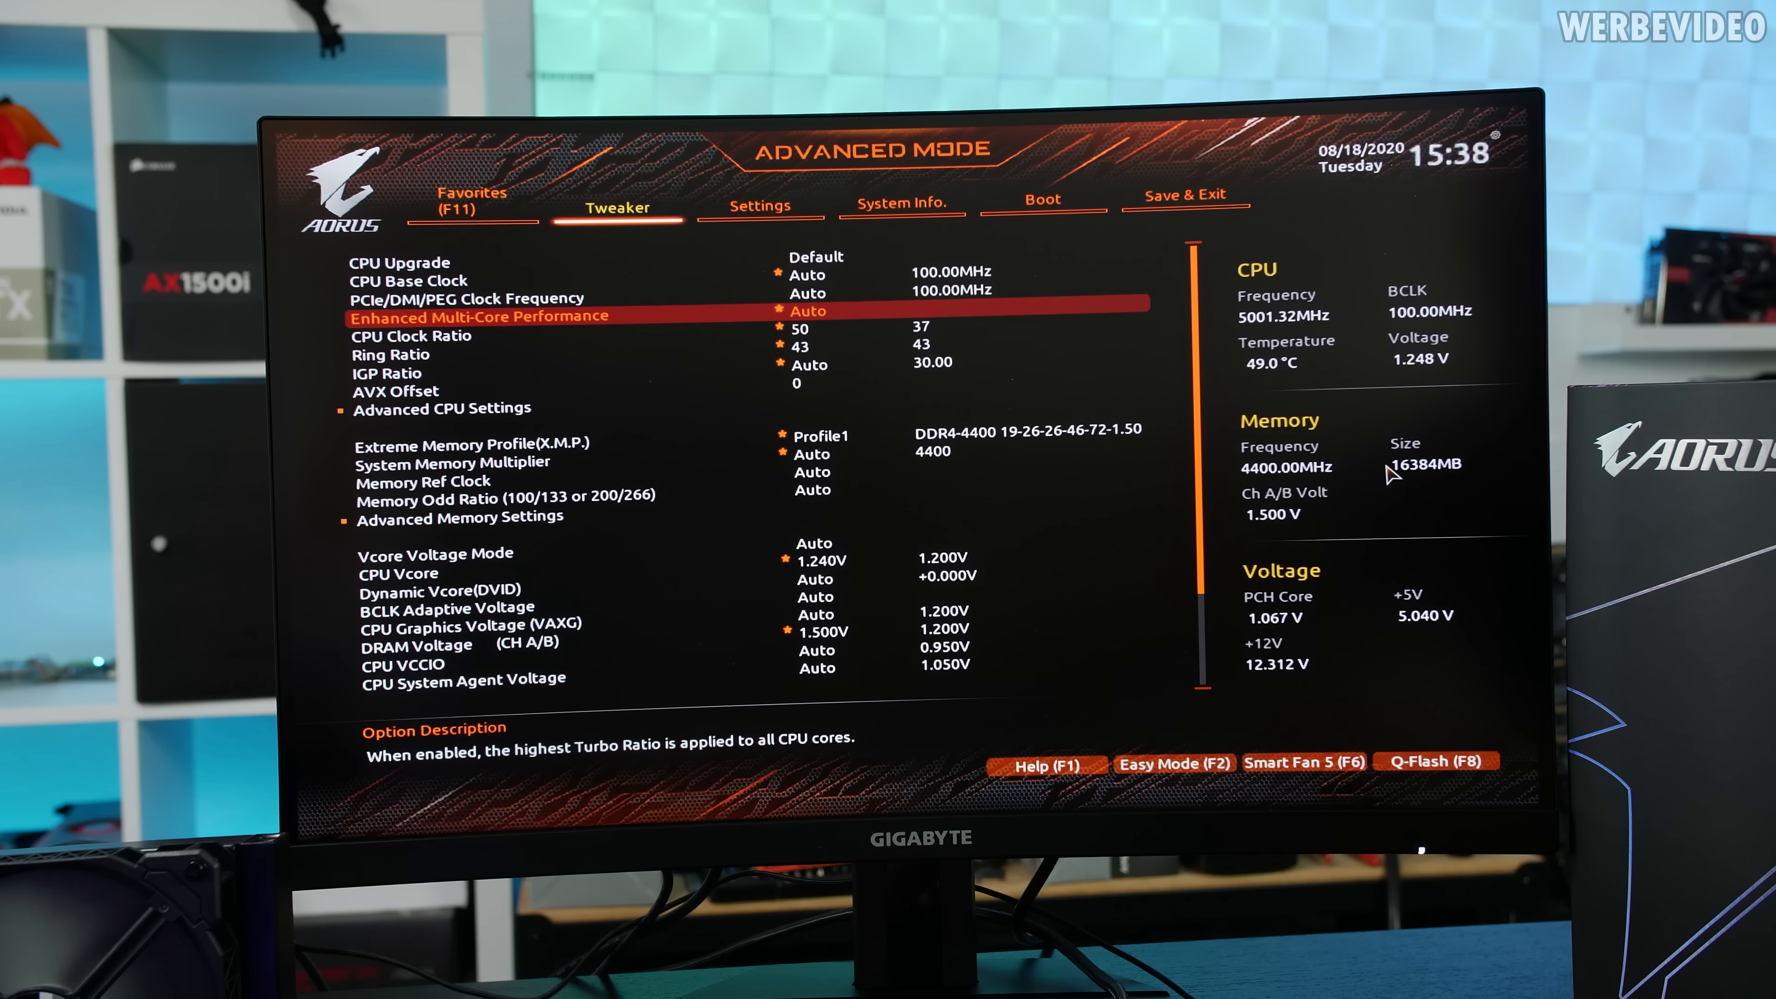
# Step through CPU Clock Ratio 50, graphics voltage, DRAM Voltage 1.500V and BCLK Adaptive Voltage, reaching Advanced Voltage Settings.
pyautogui.press('down')
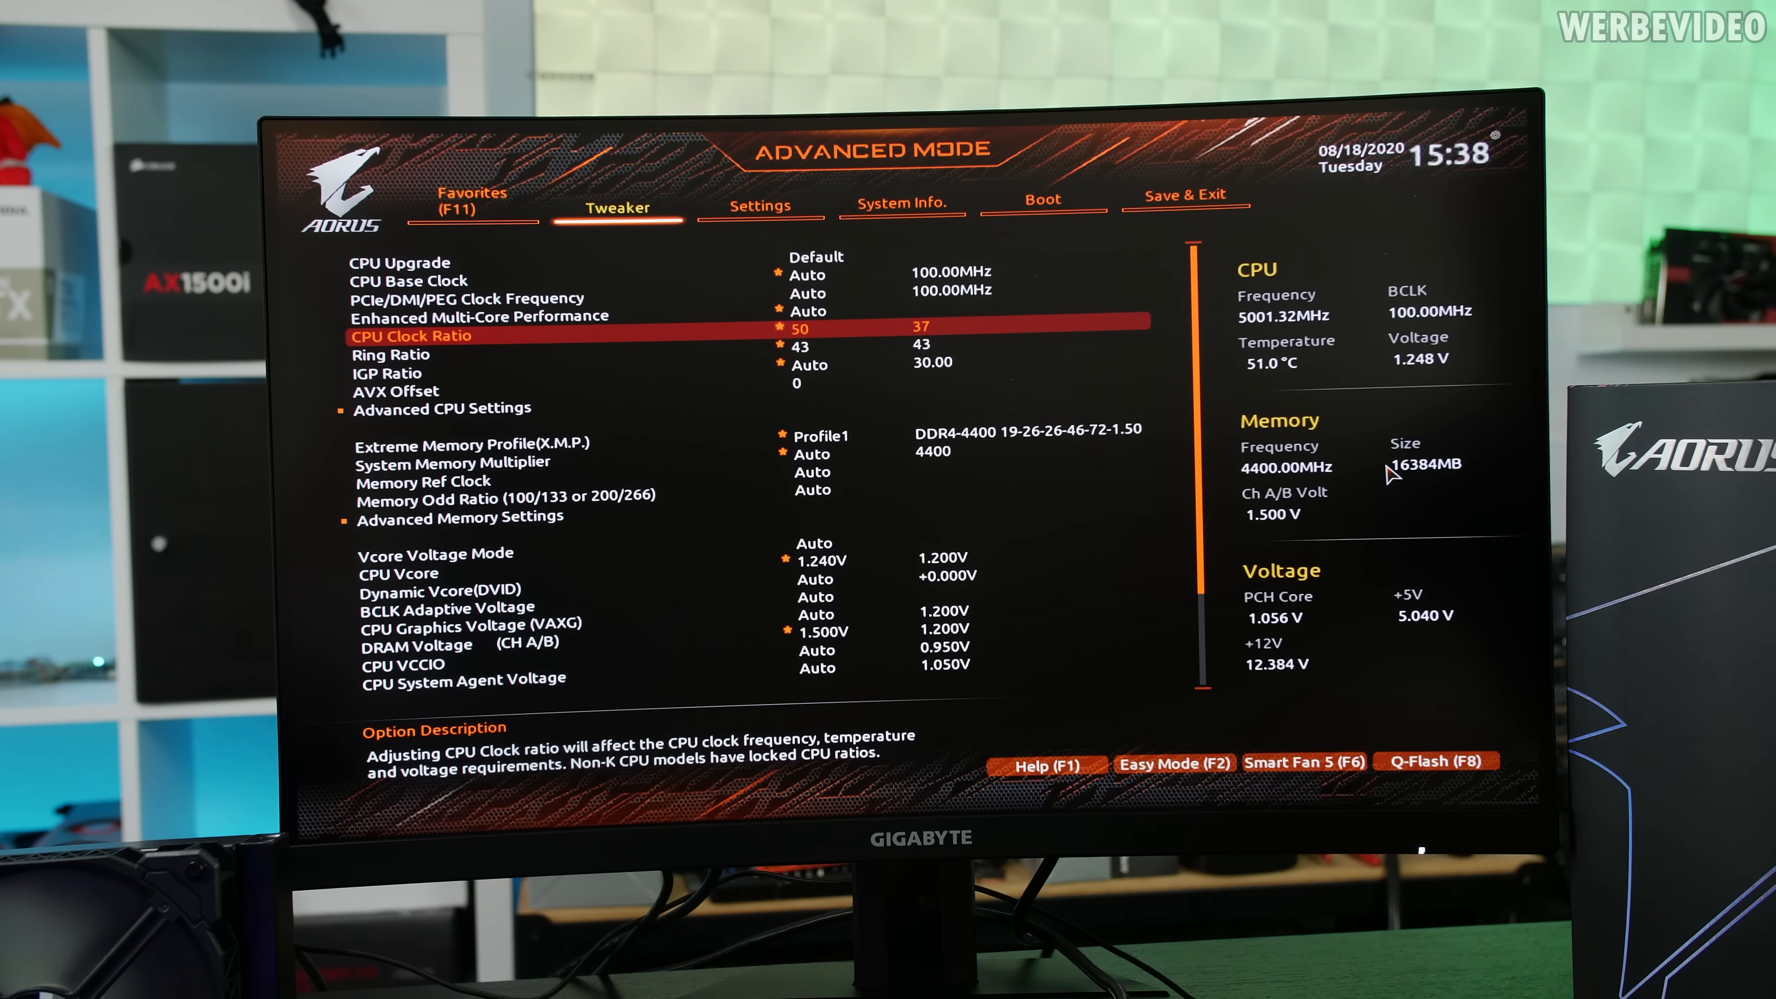
pyautogui.press('Down')
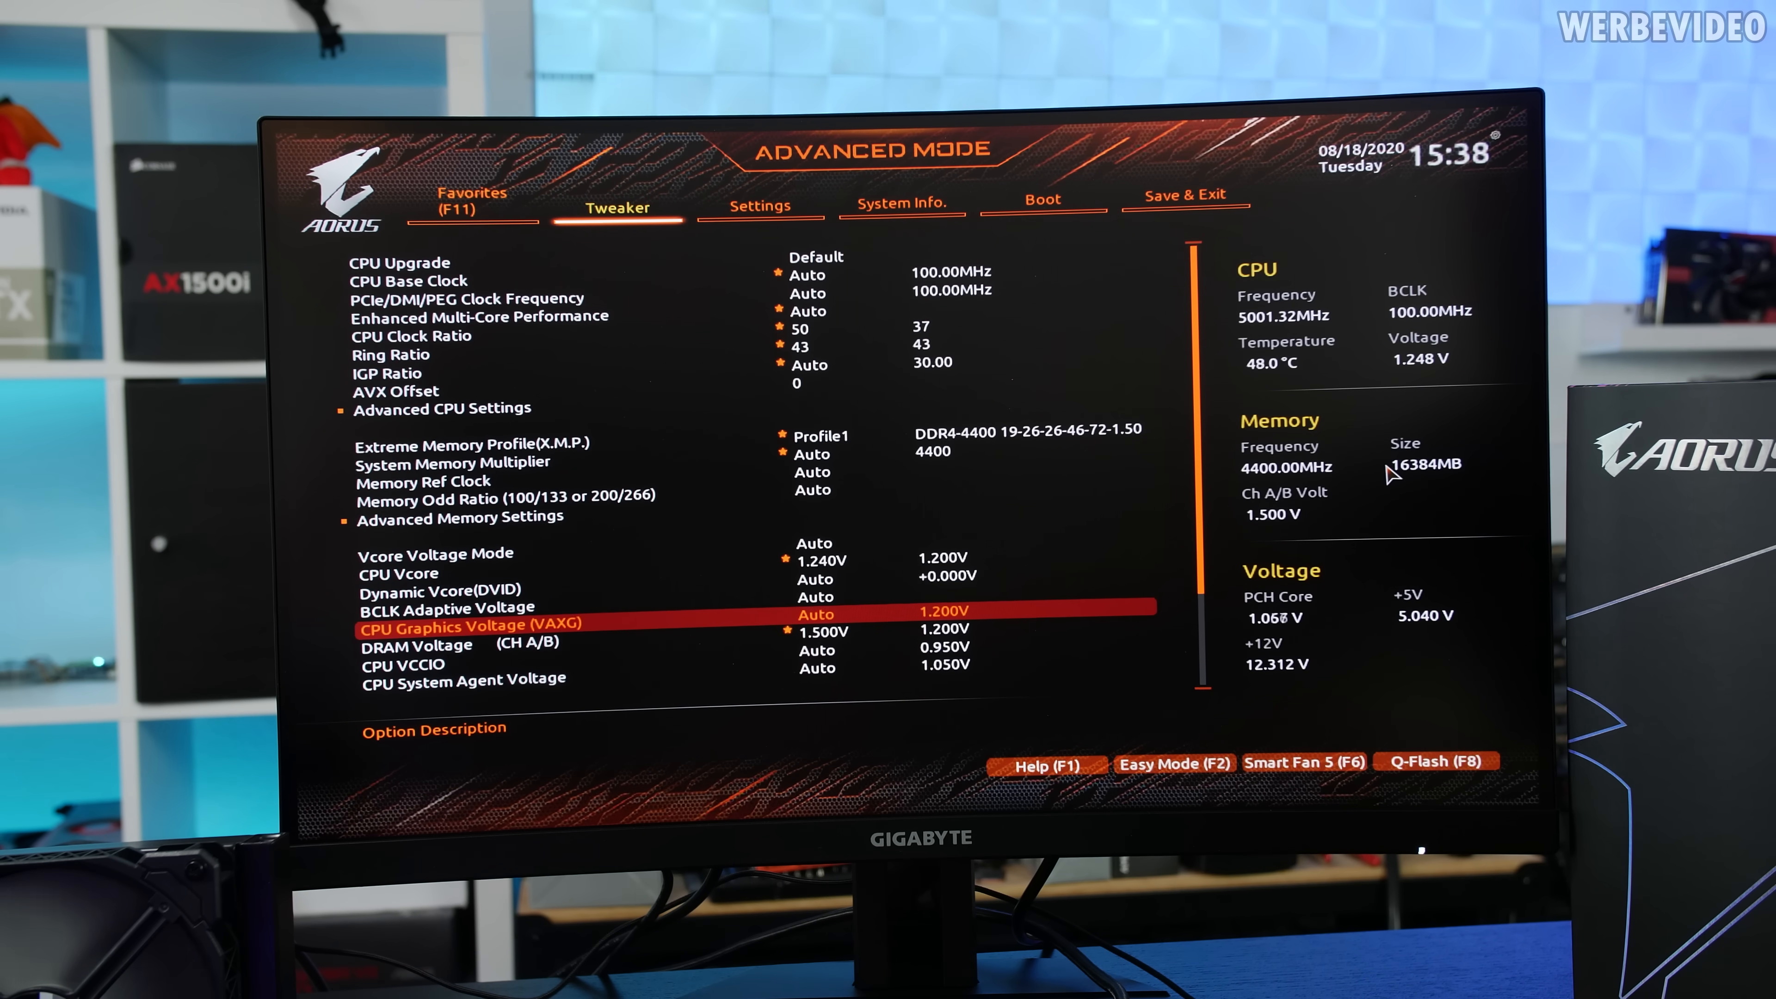
pyautogui.press('Down')
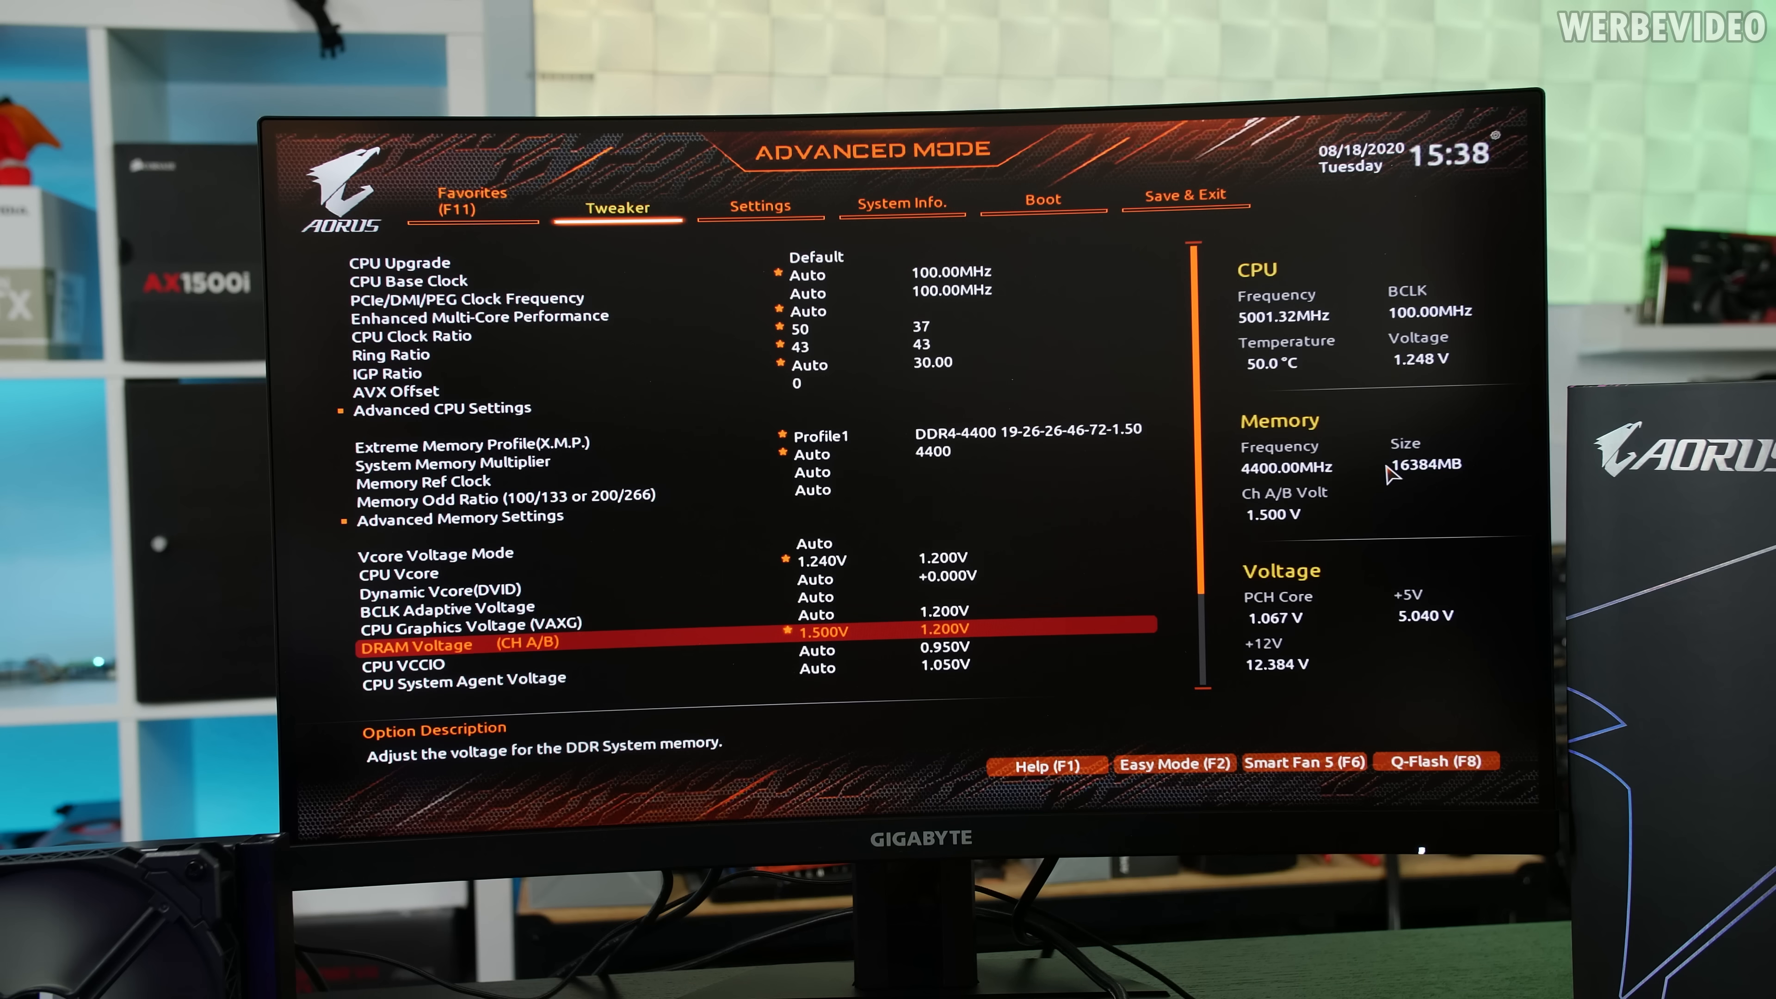
pyautogui.press('up')
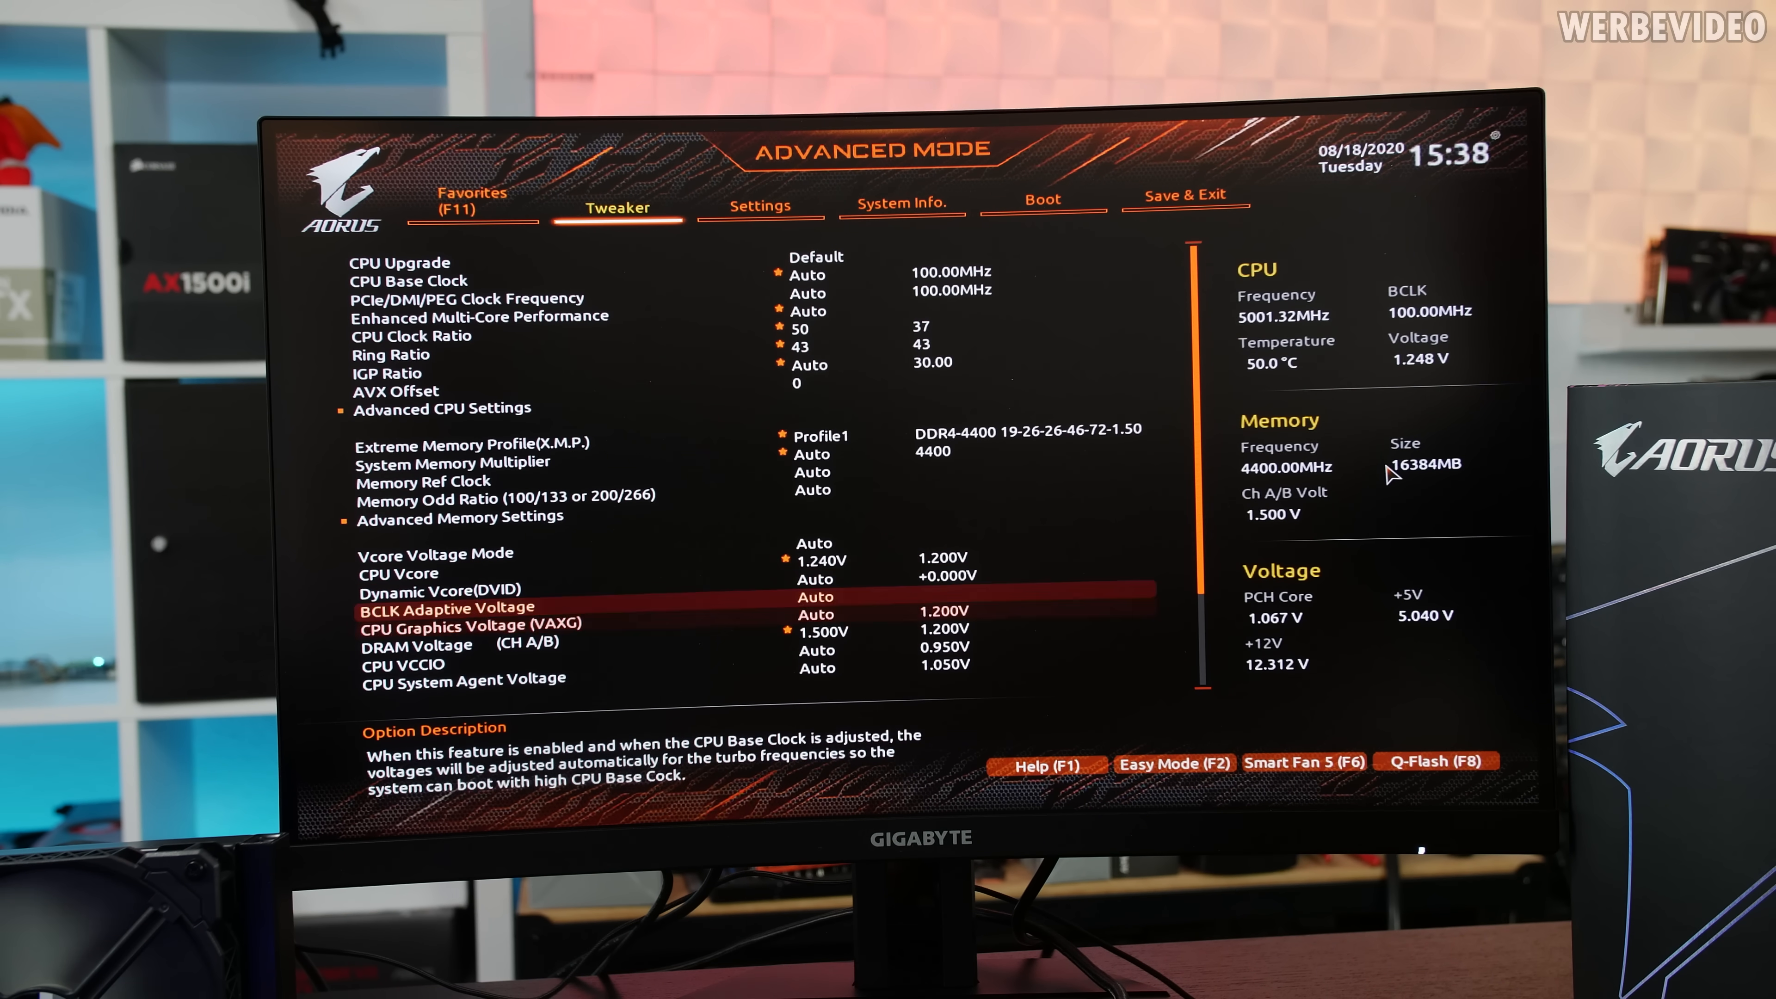
pyautogui.scroll(-3)
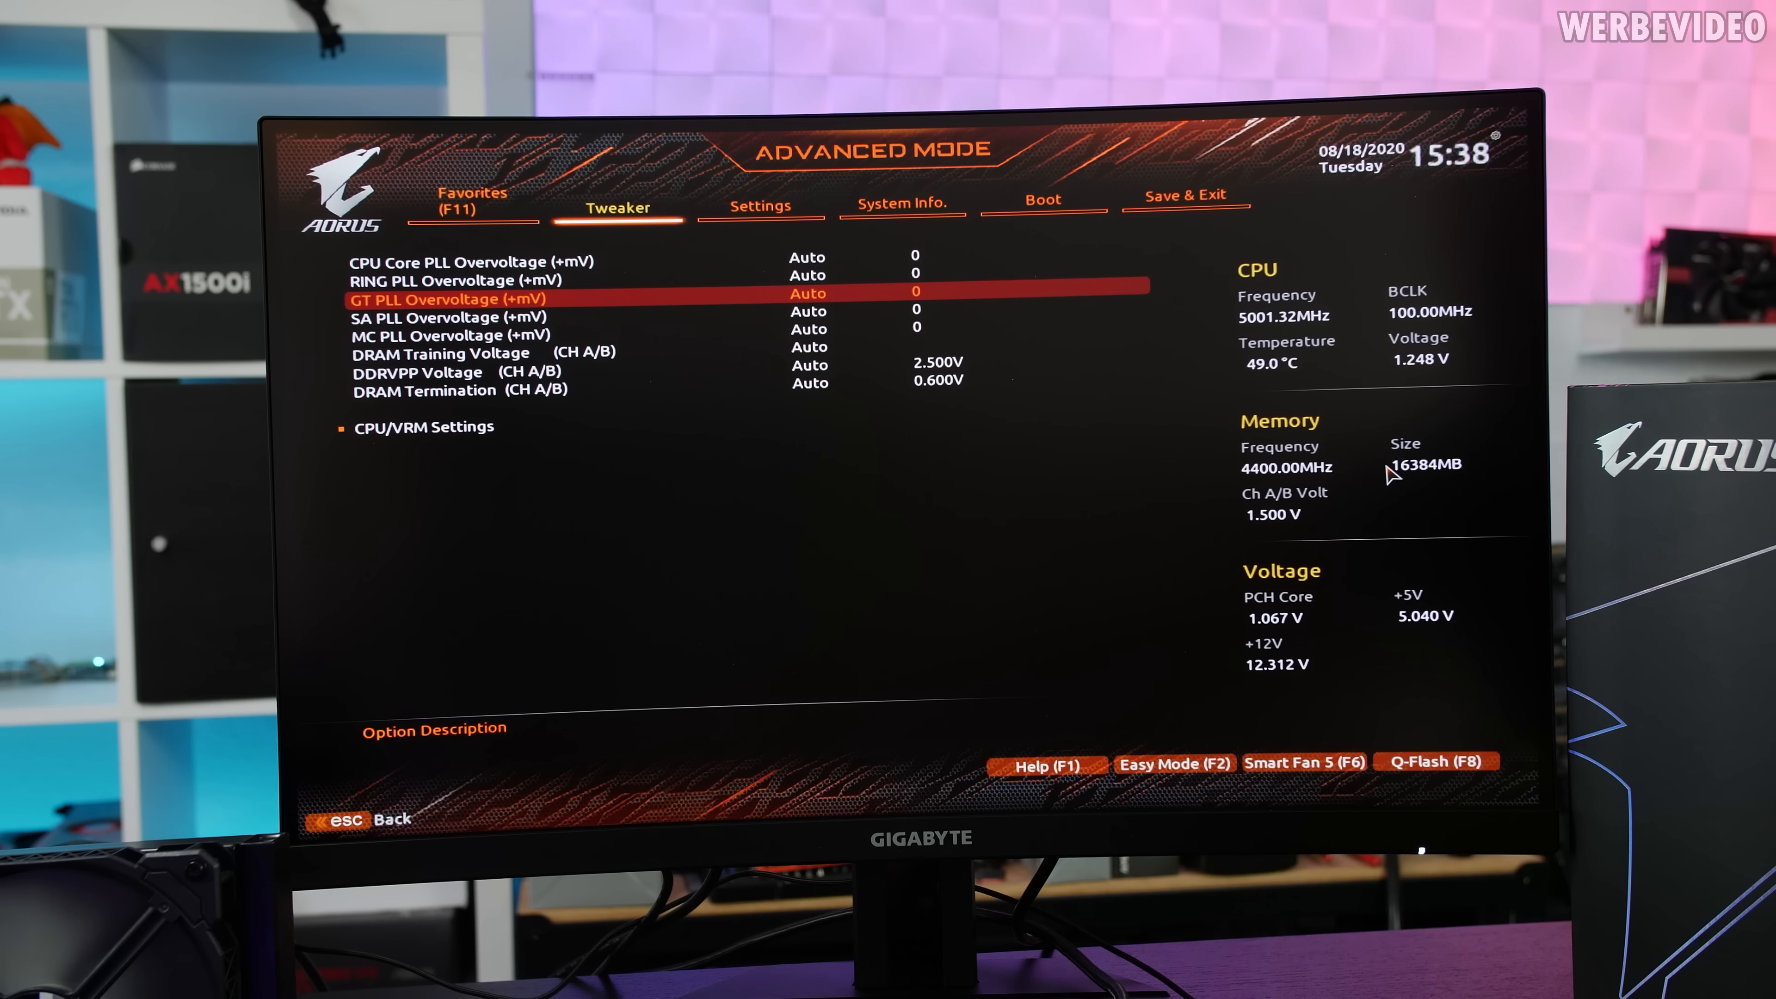
# Return from CPU/VRM Settings to Tweaker and enter Advanced CPU Settings showing all ten cores enabled.
pyautogui.press('Down')
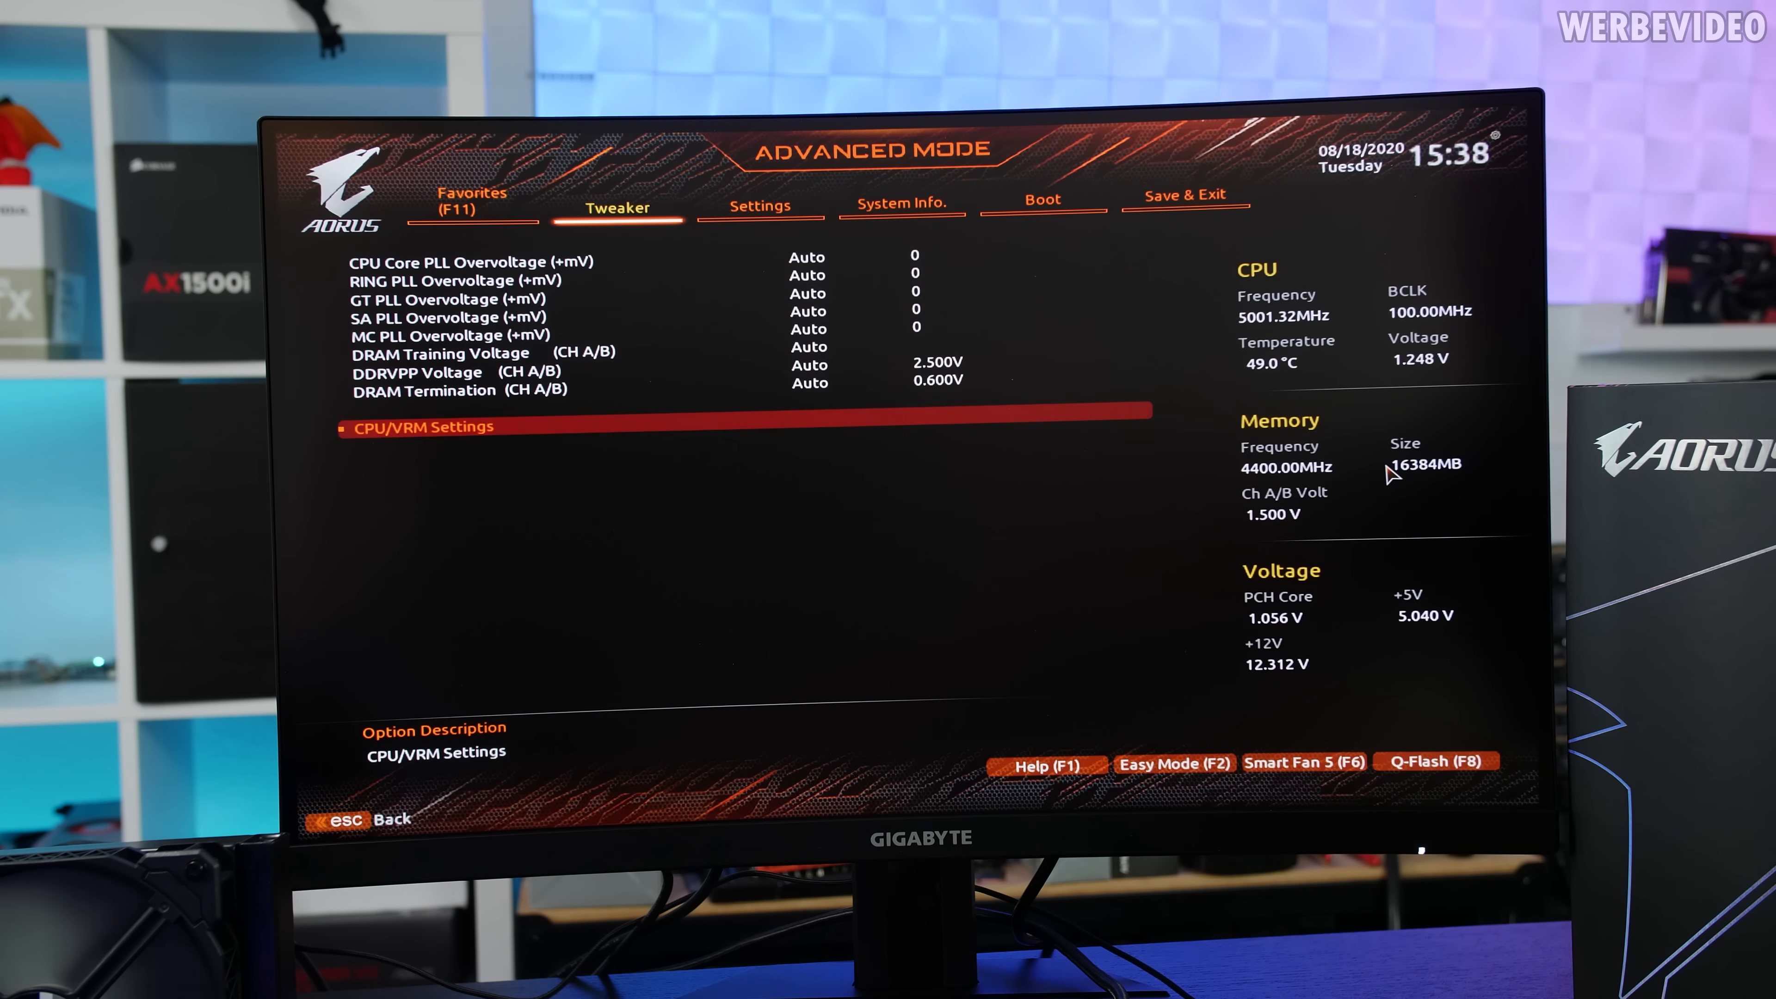
pyautogui.click(421, 425)
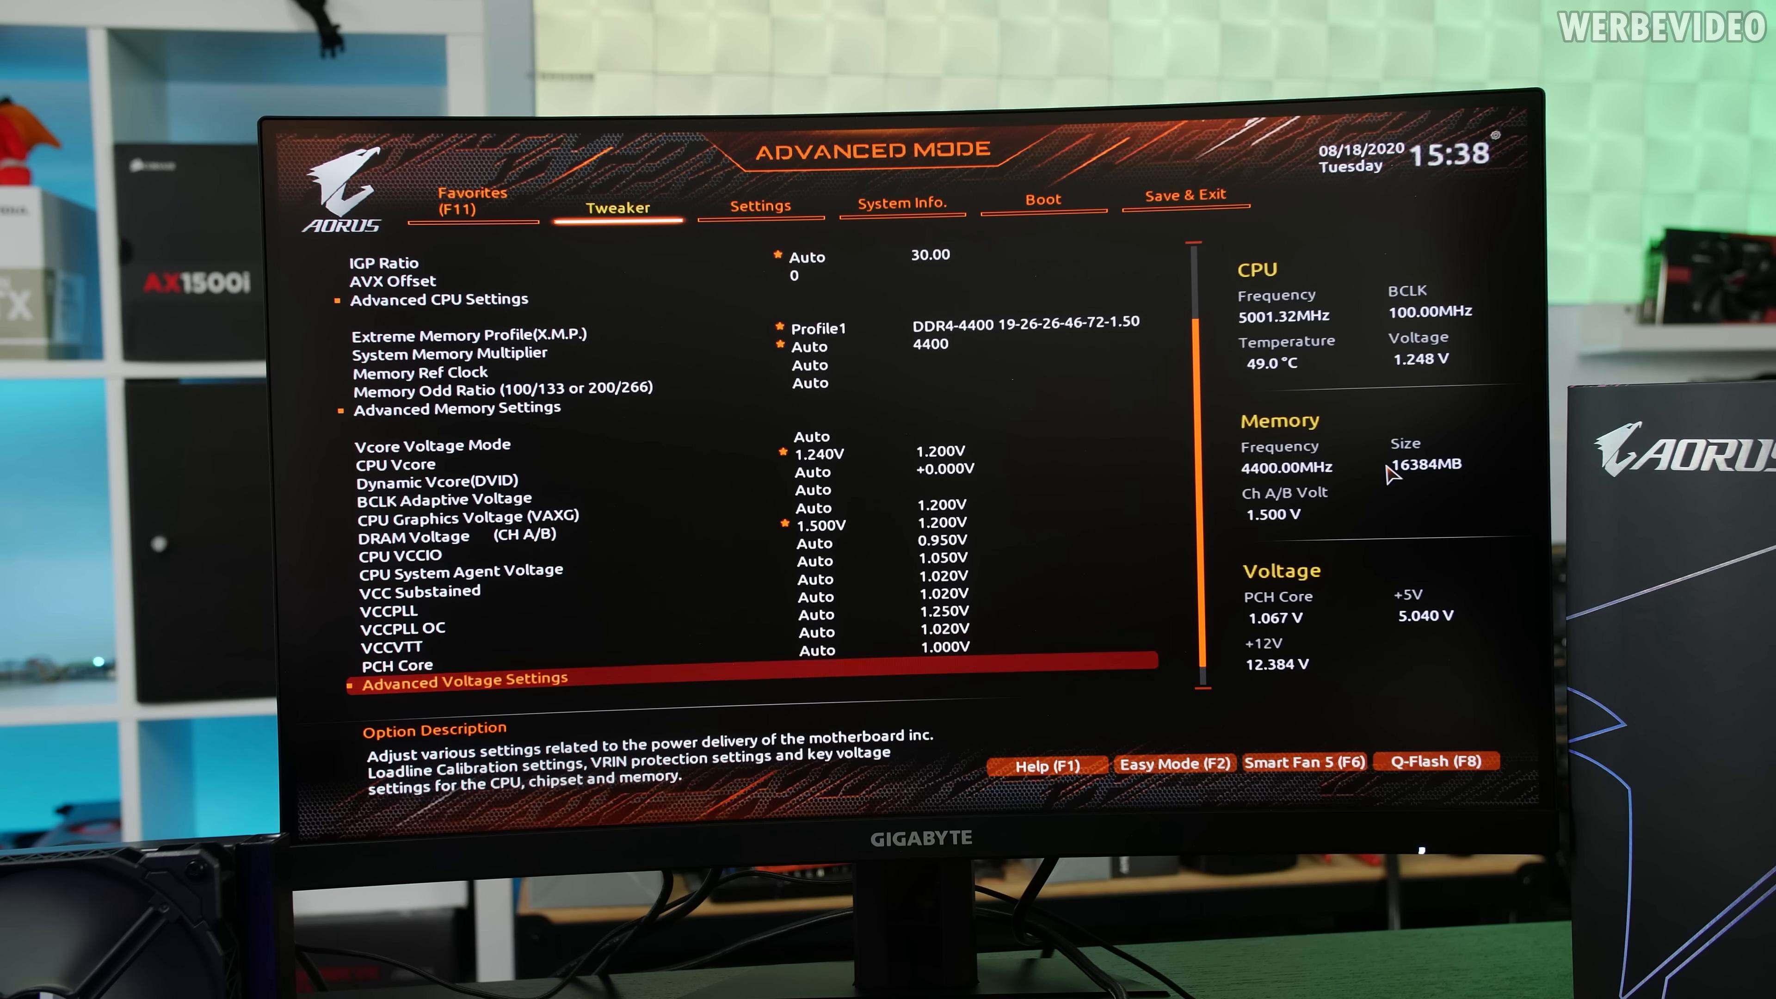
pyautogui.press('Up')
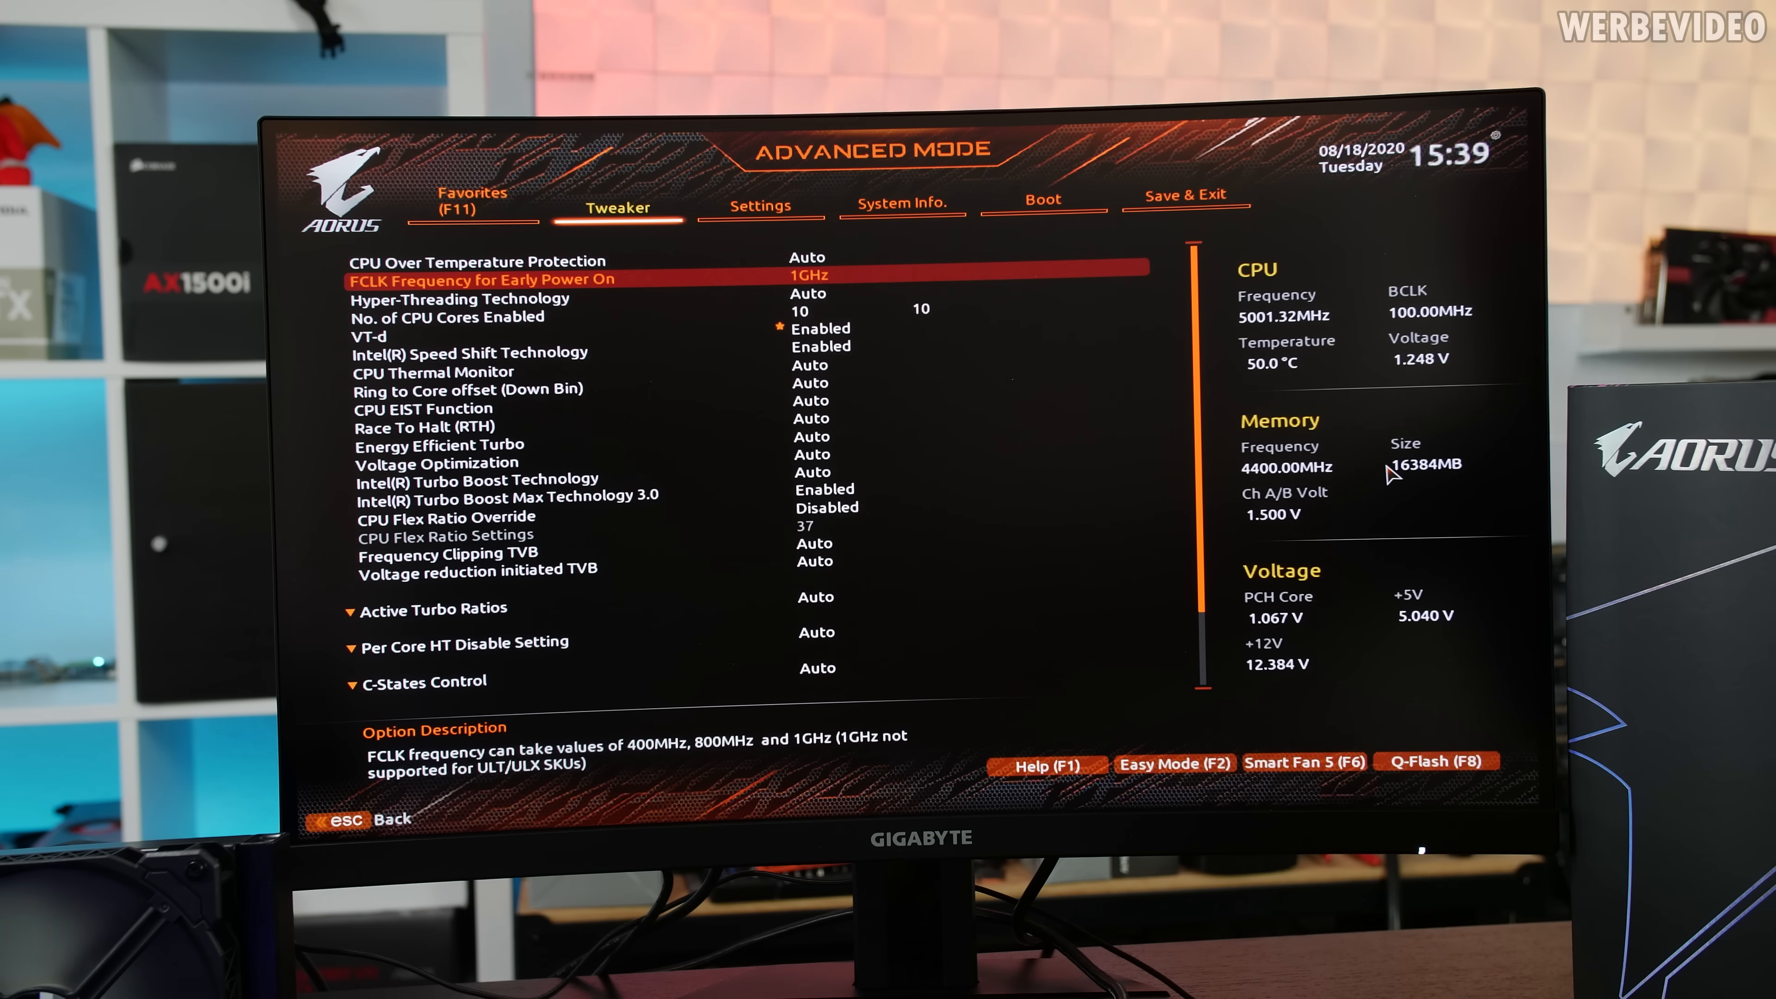
pyautogui.press('Down')
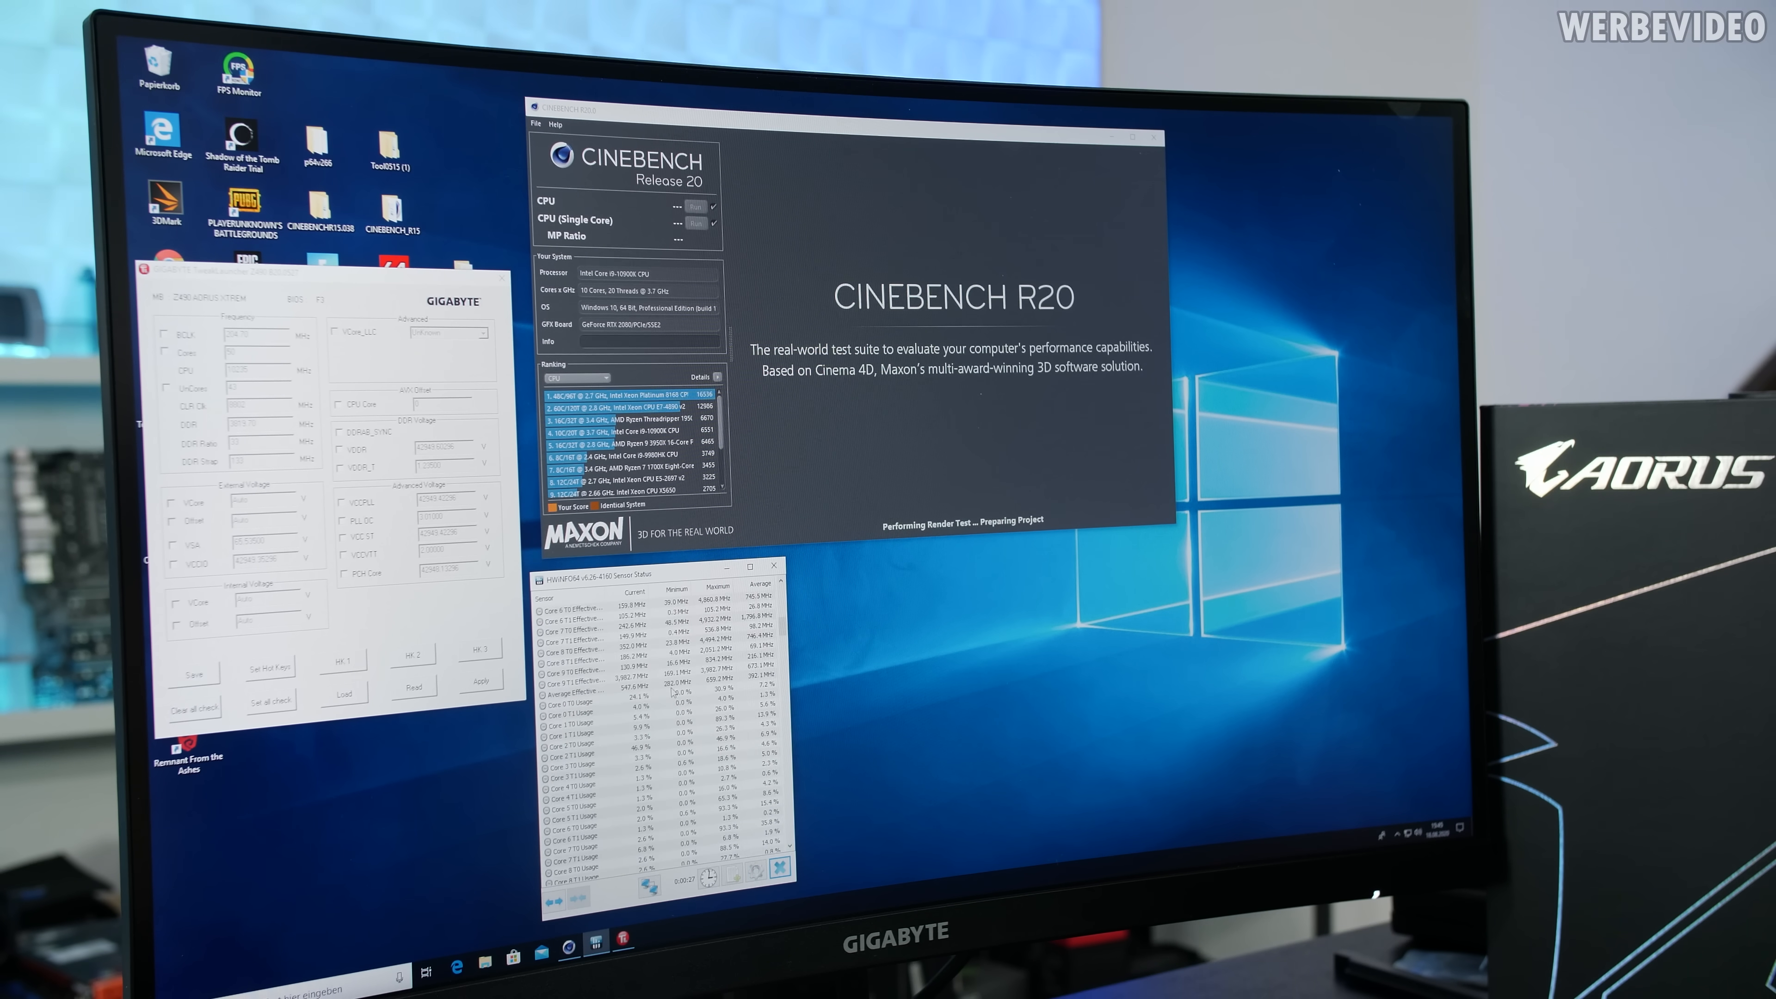
# Start the Cinebench R20 CPU render and watch CPU Package Power near 226 W in HWiNFO64.
pyautogui.click(696, 201)
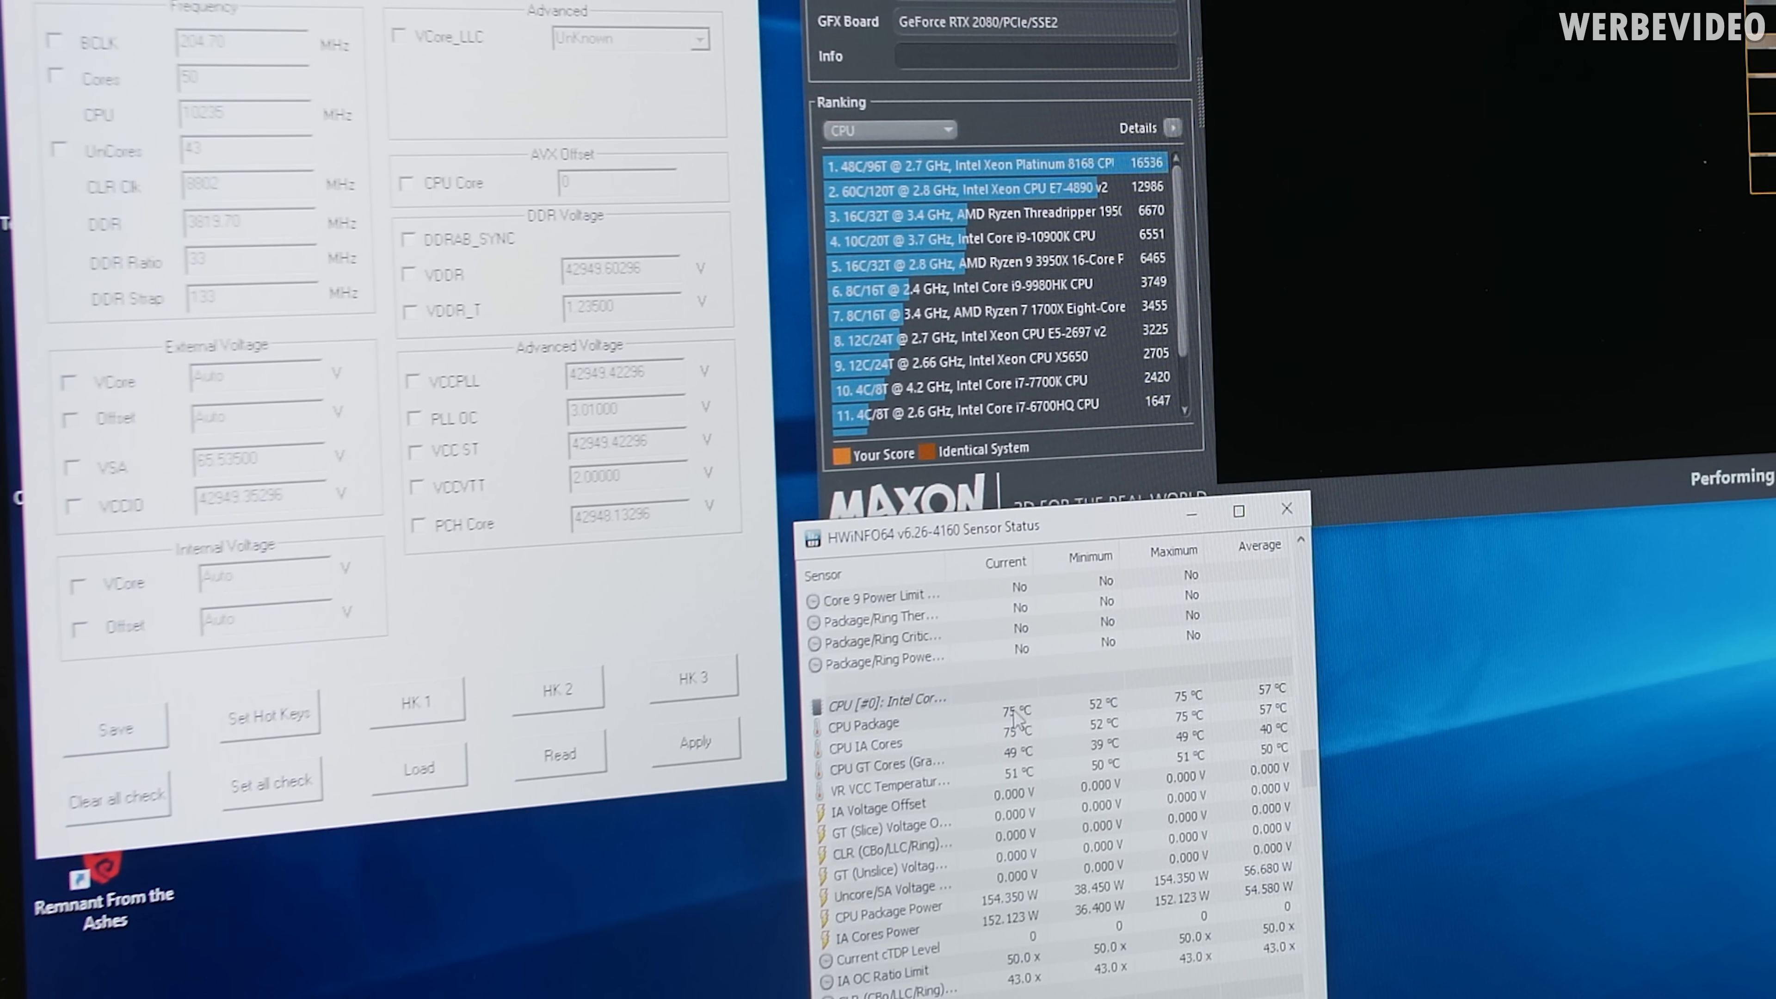
pyautogui.click(862, 723)
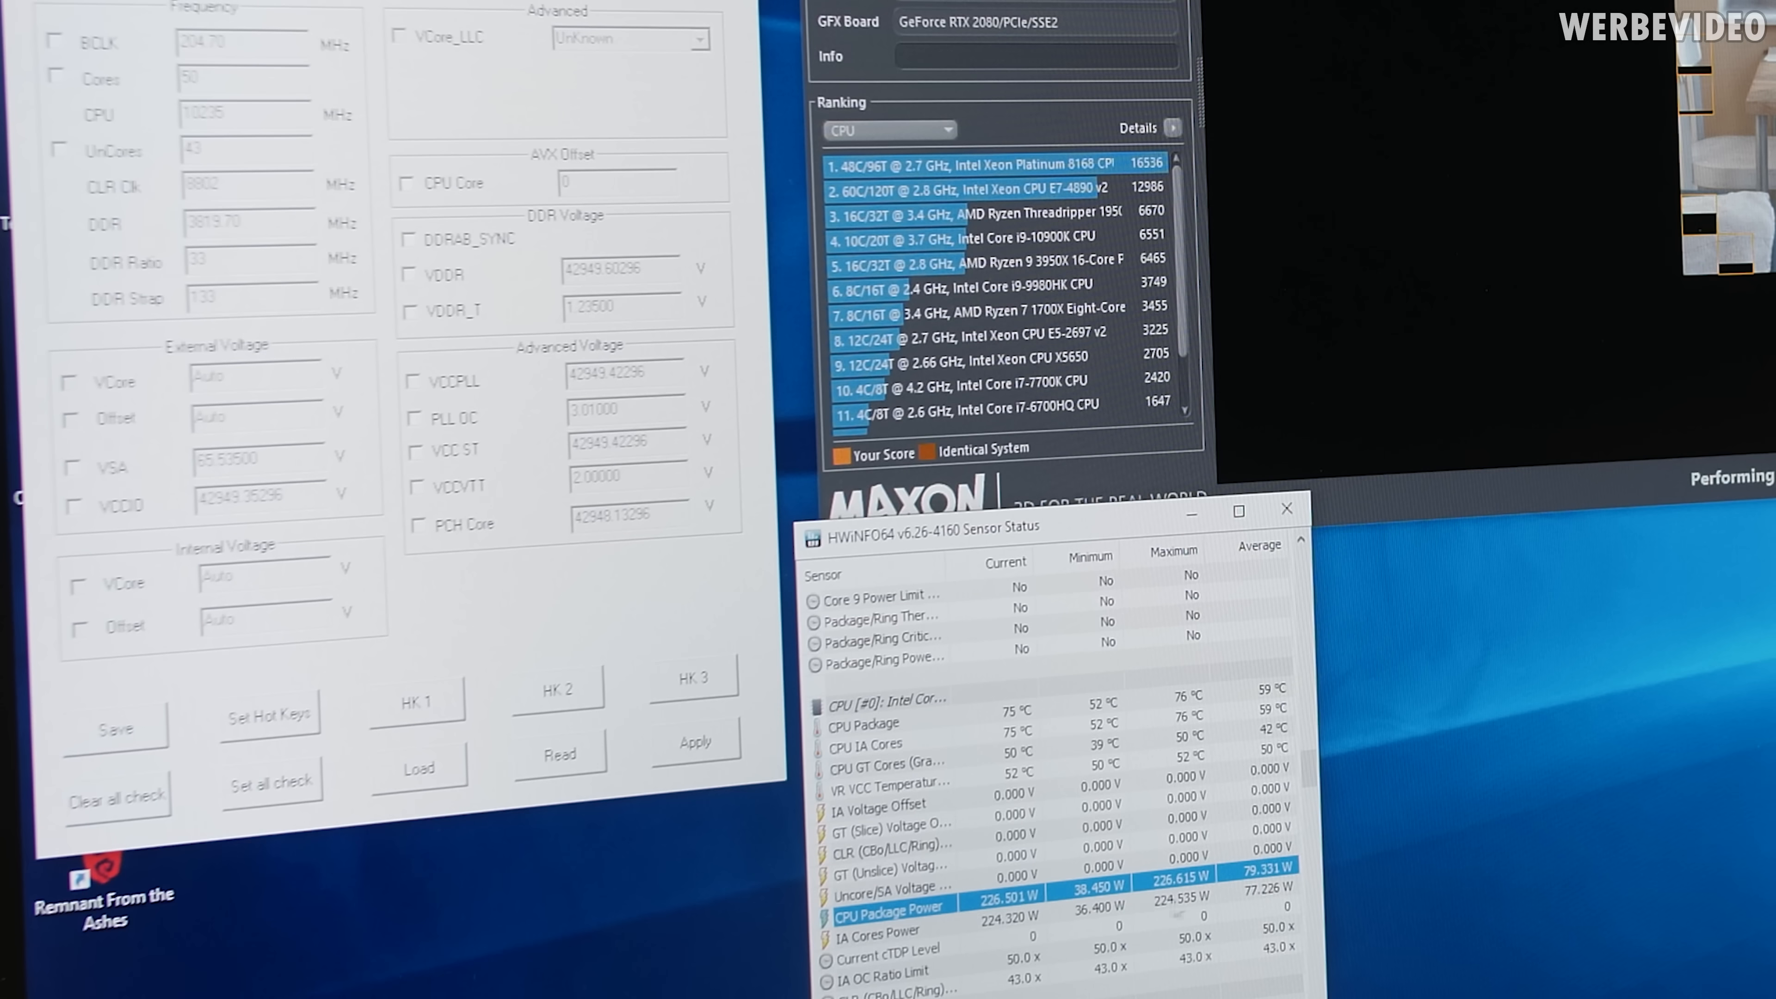
pyautogui.click(884, 741)
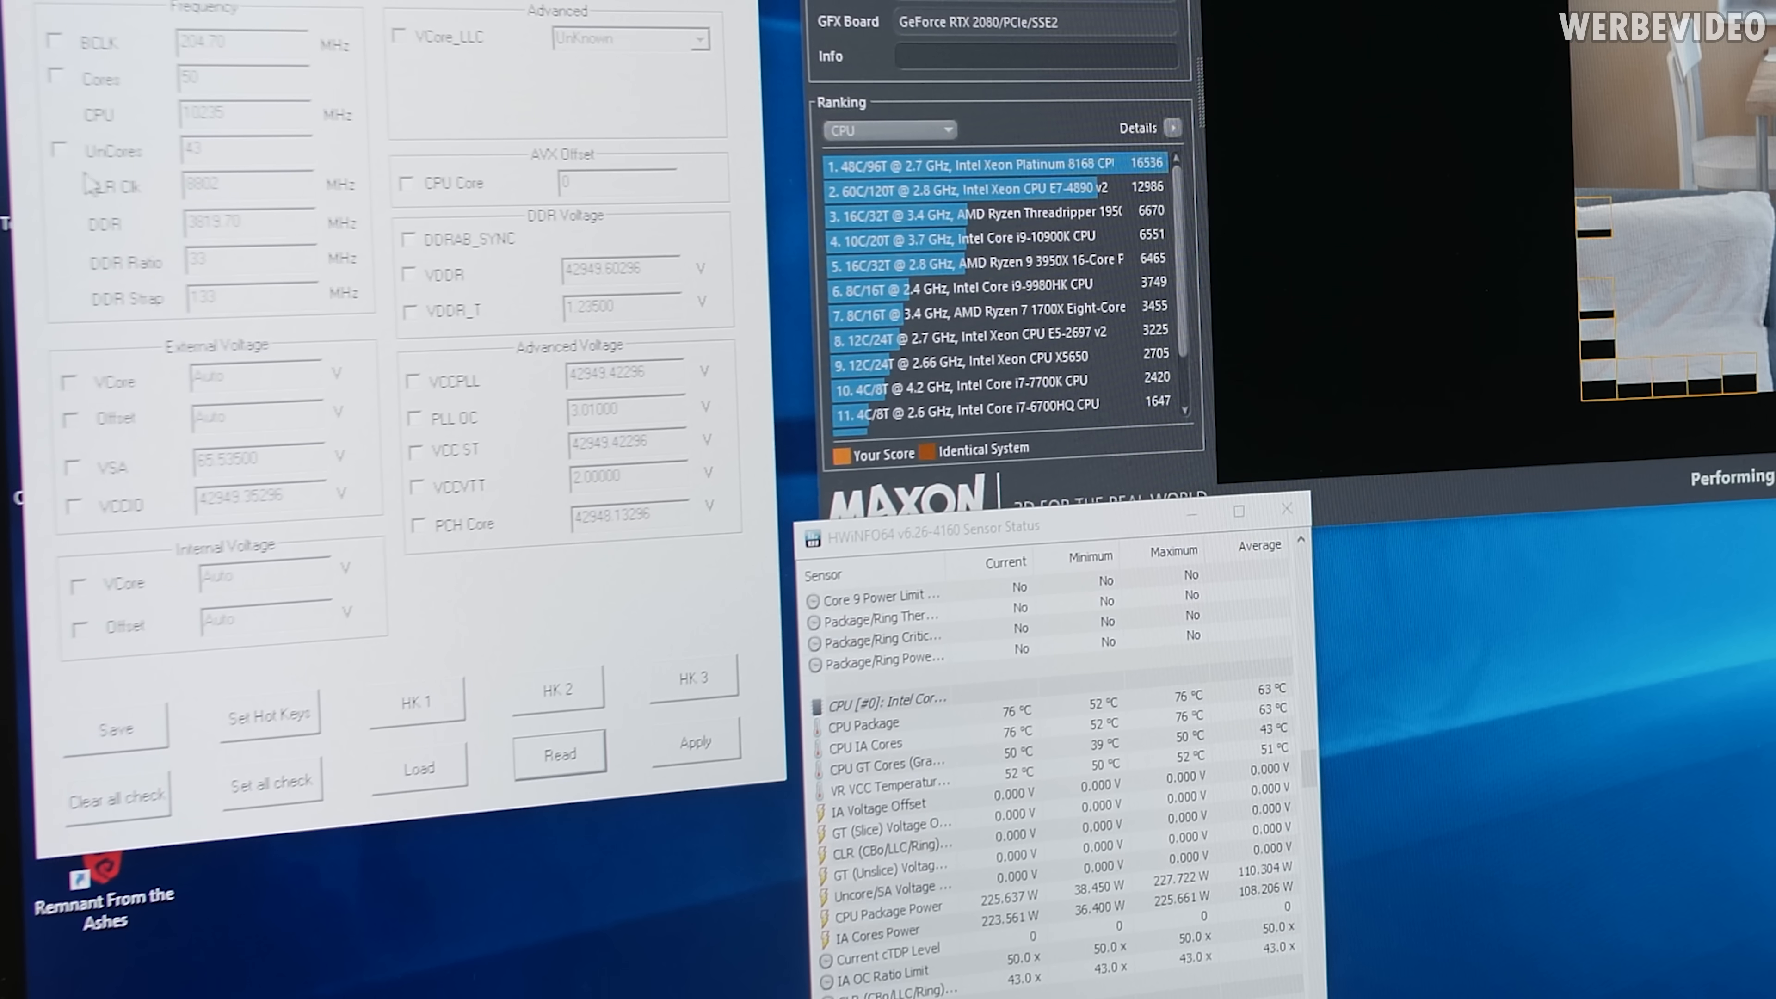
# Enable the Cores multiplier in Tweak Launcher and drag a HWiNFO row, raising the sensor-order prompt.
pyautogui.click(59, 77)
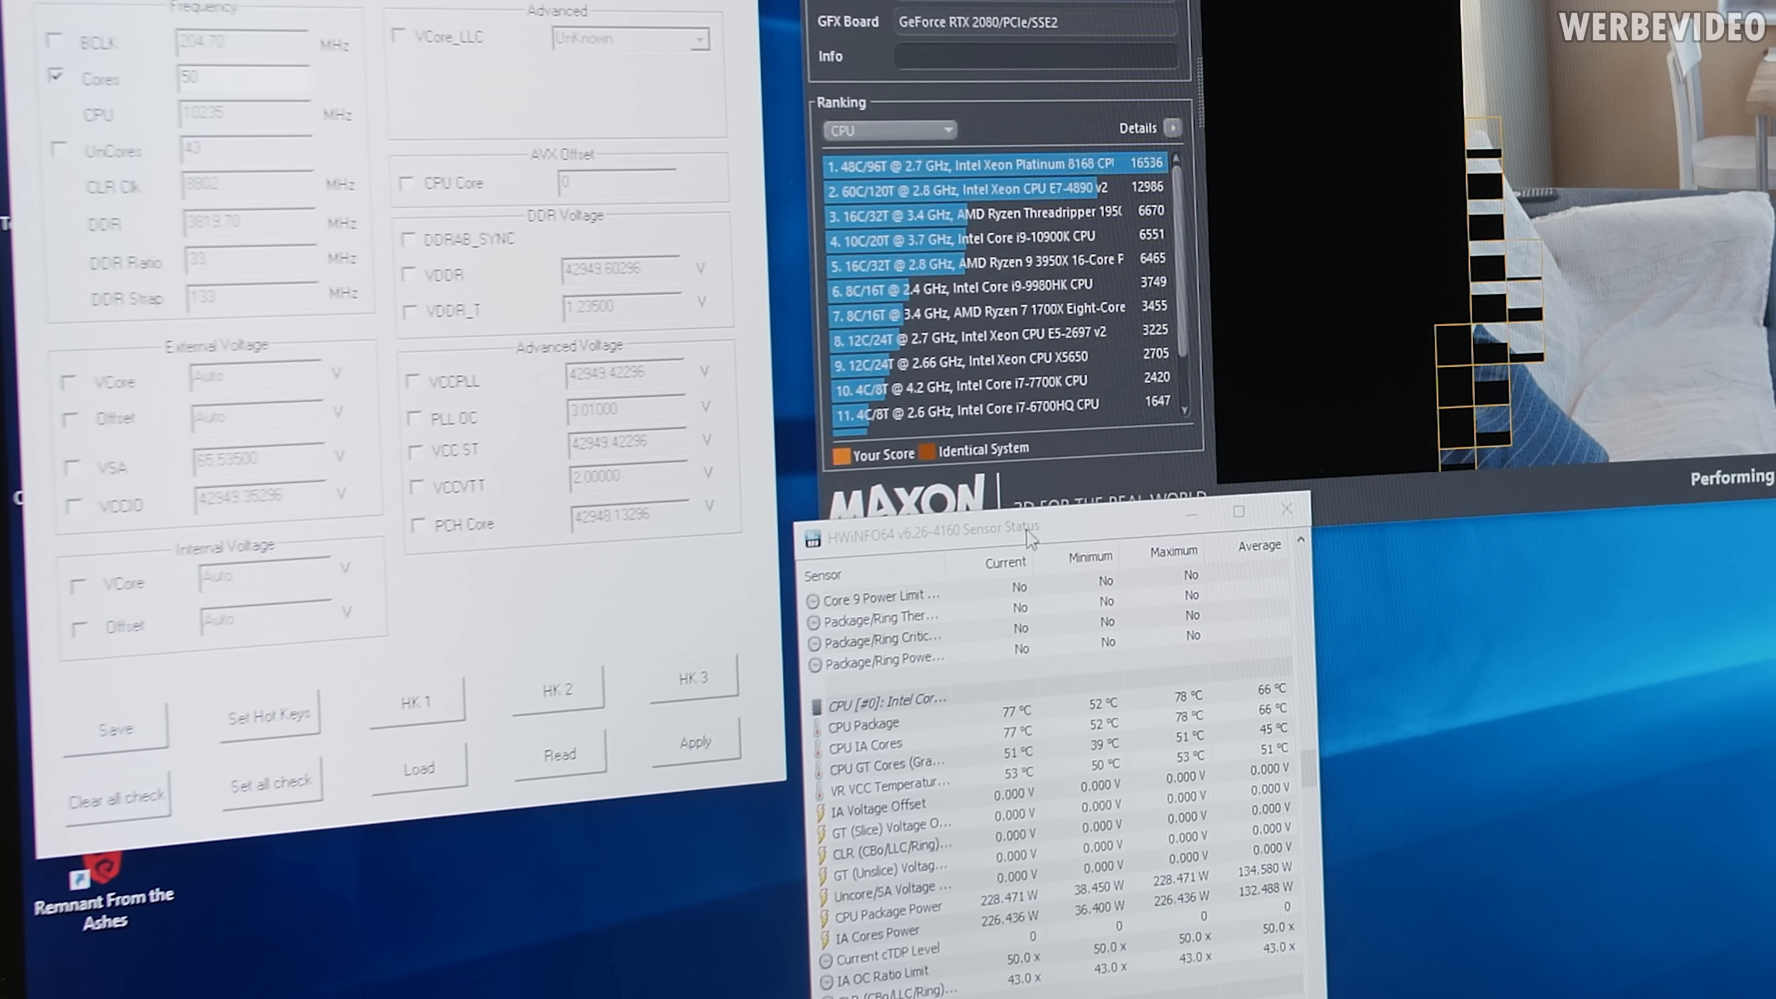
pyautogui.click(863, 723)
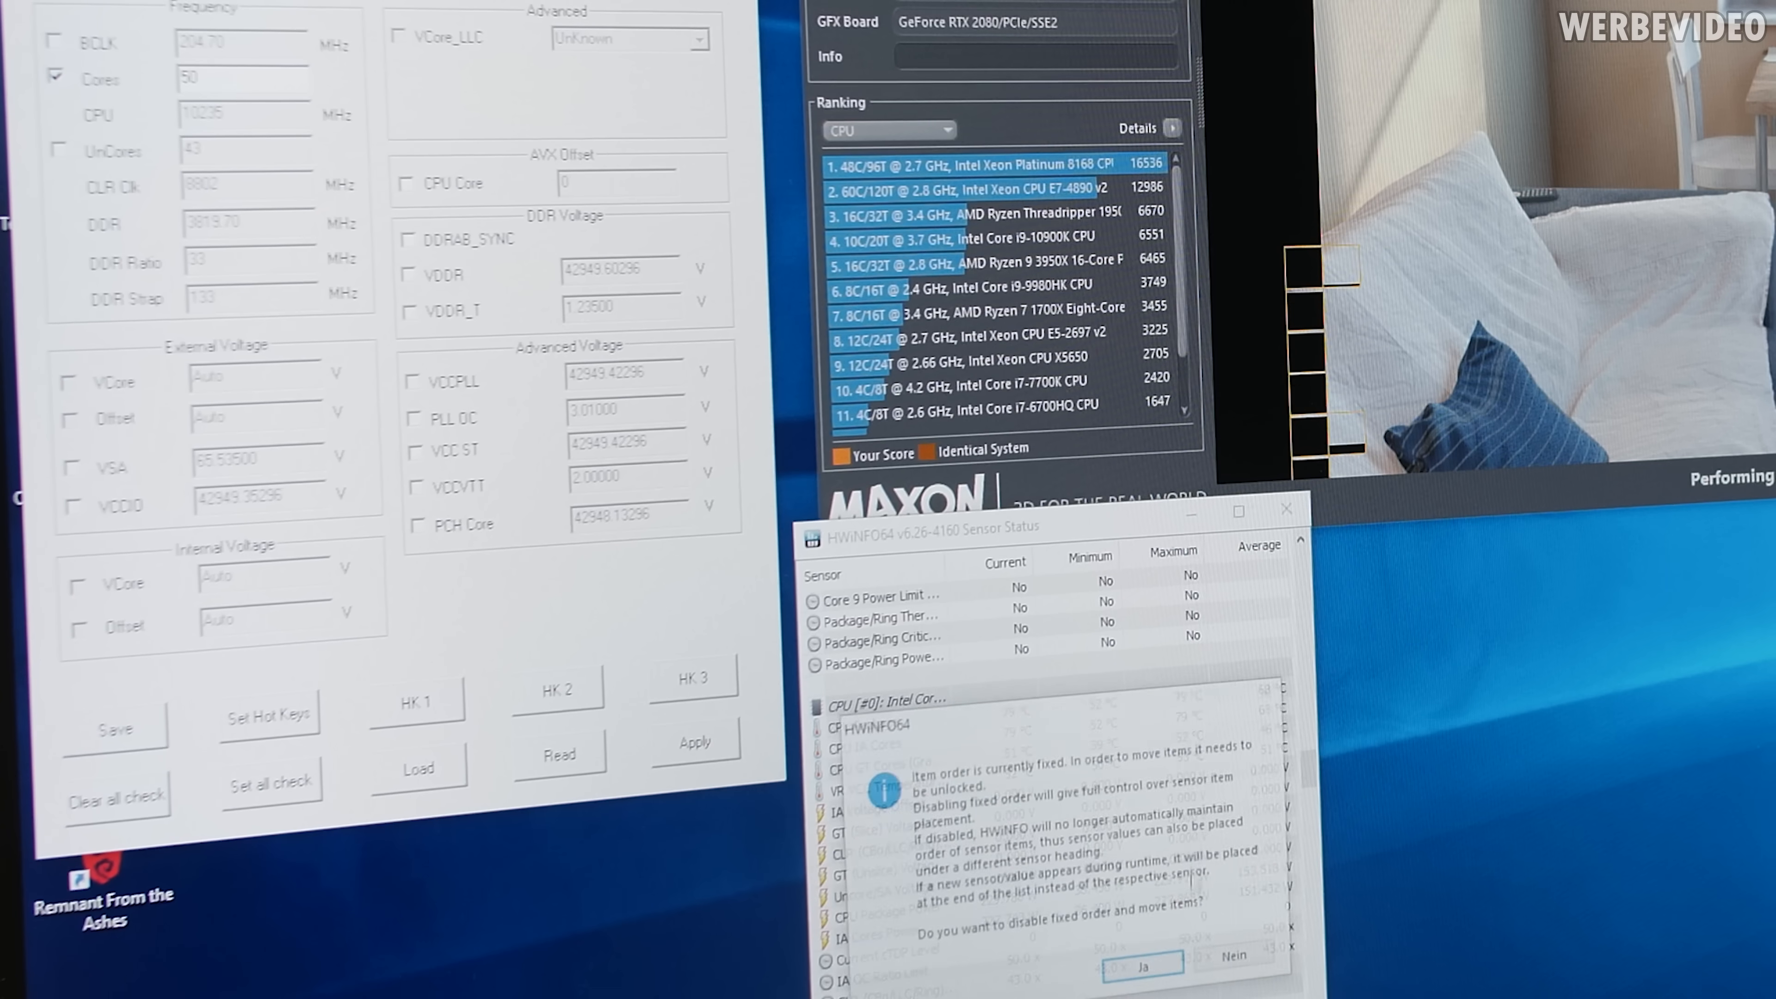
# Dismiss the HWiNFO prompt, apply core ratio 51 in Tweak Launcher and check core clocks at 5100 MHz.
pyautogui.click(1141, 964)
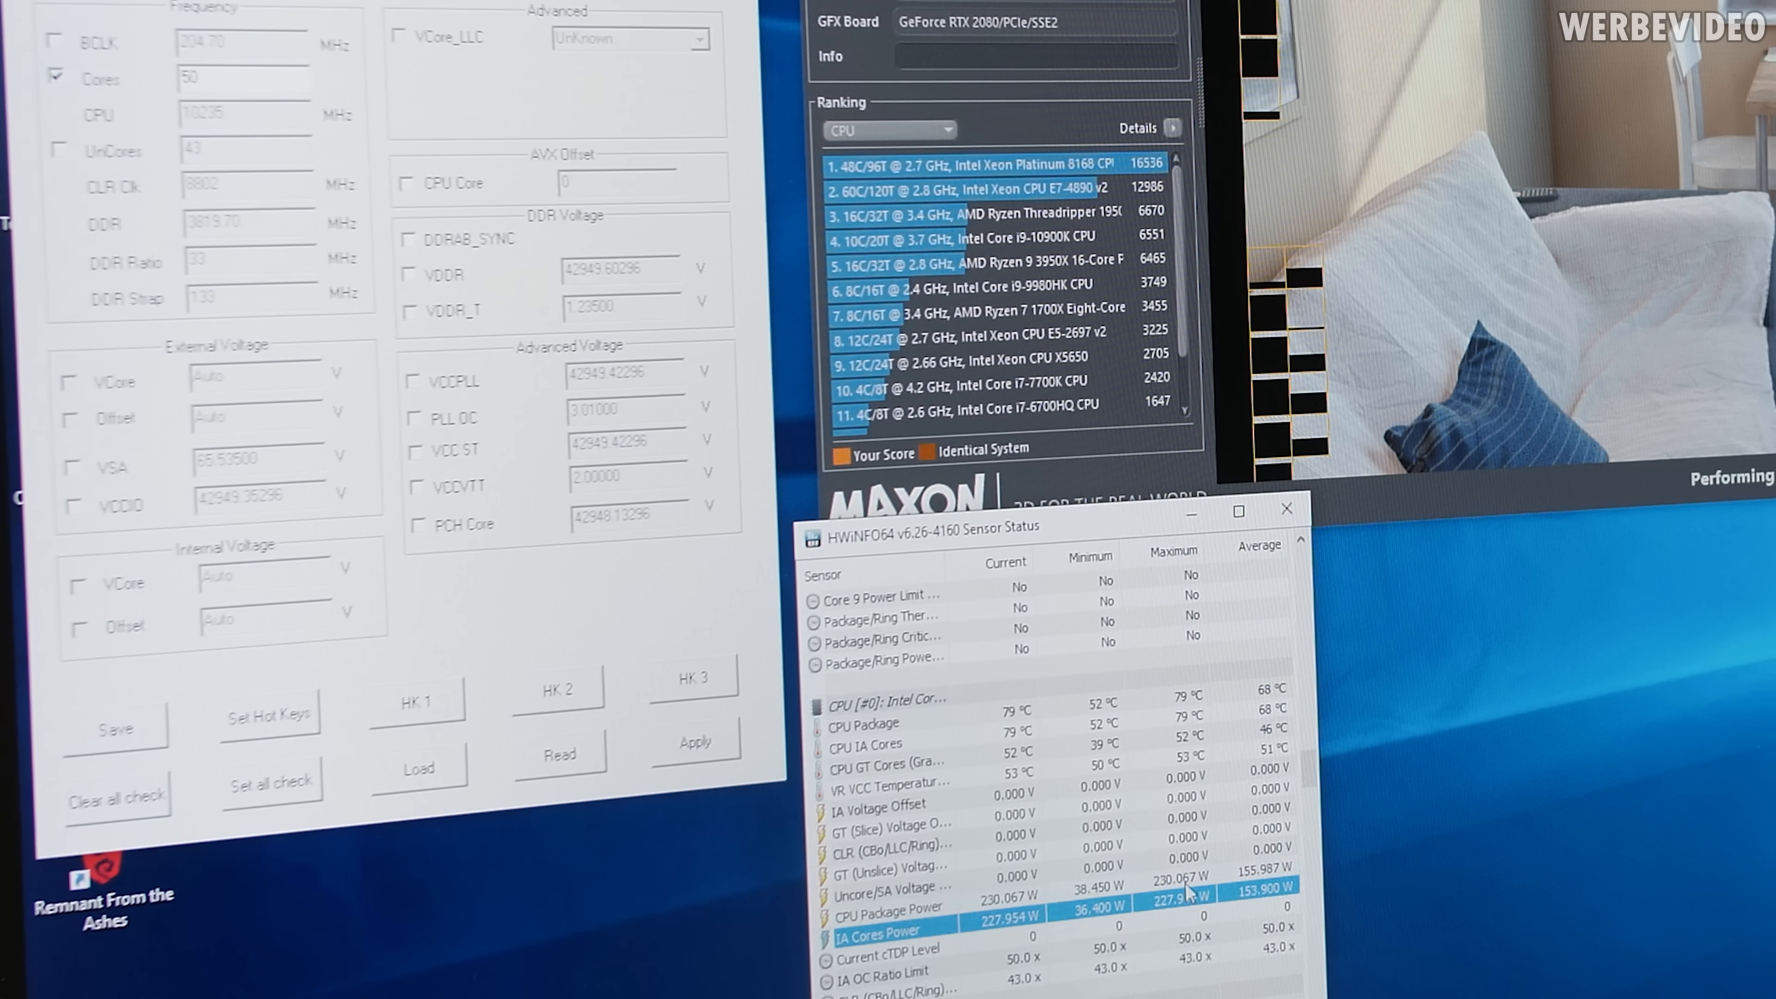
pyautogui.click(883, 907)
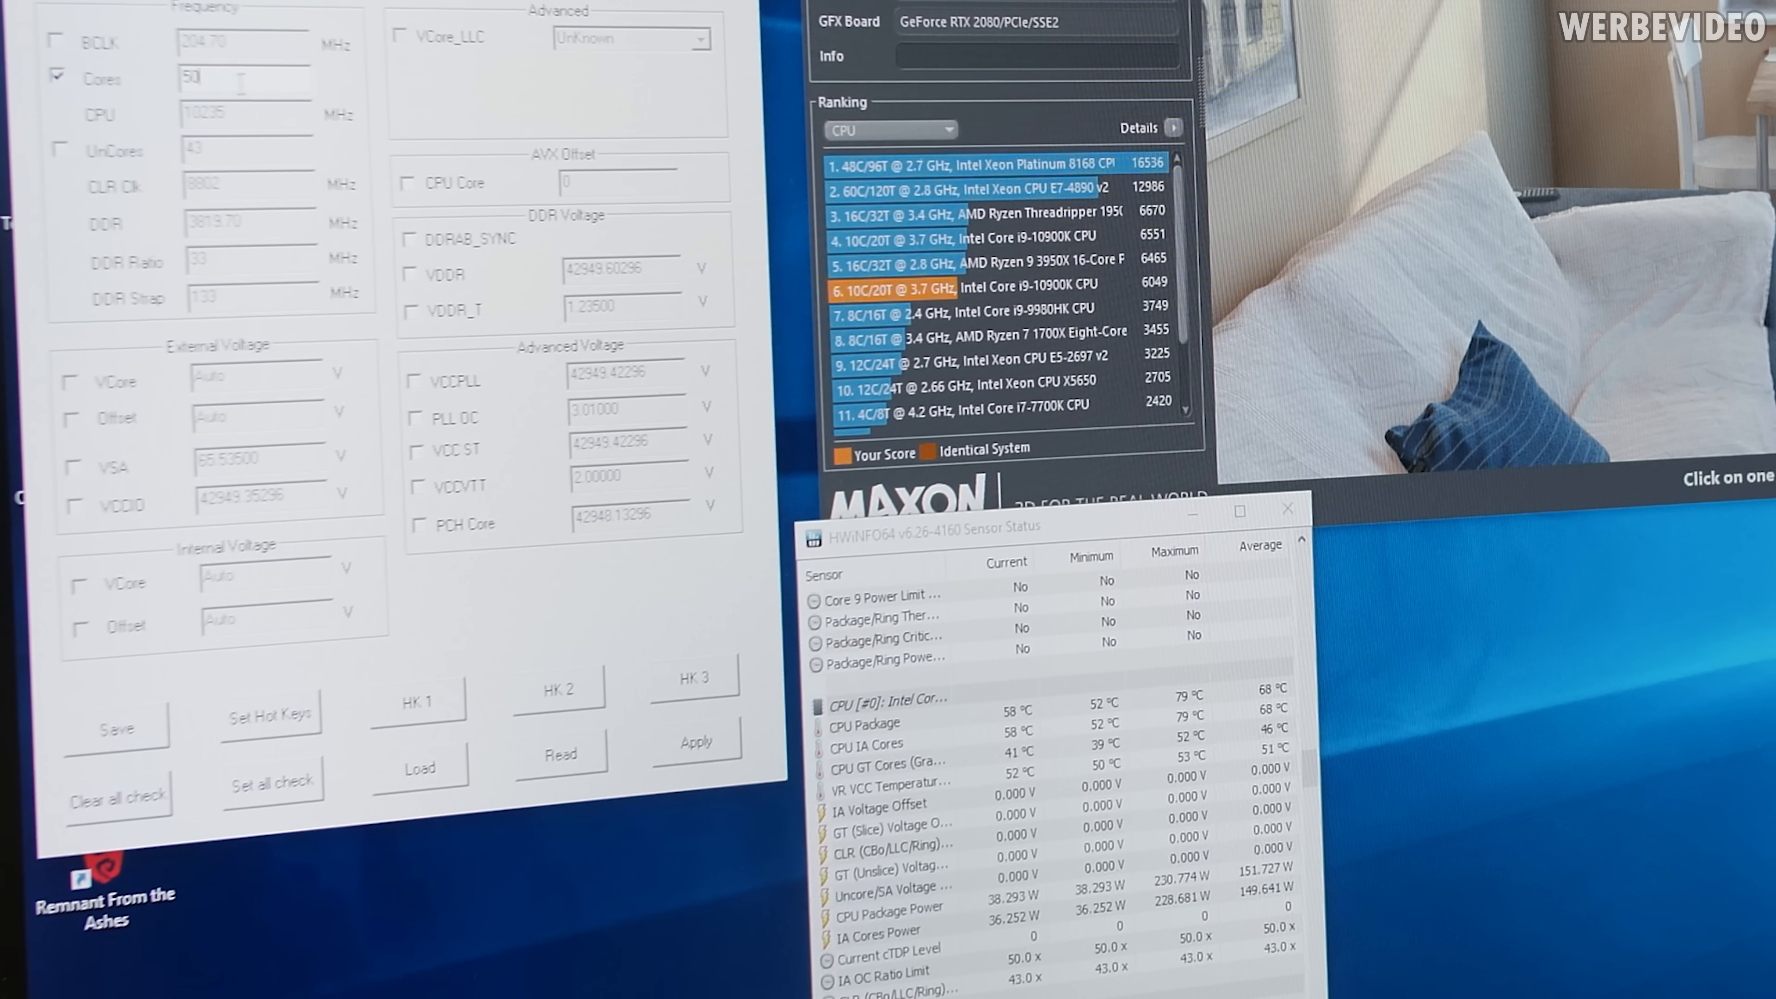
pyautogui.click(694, 743)
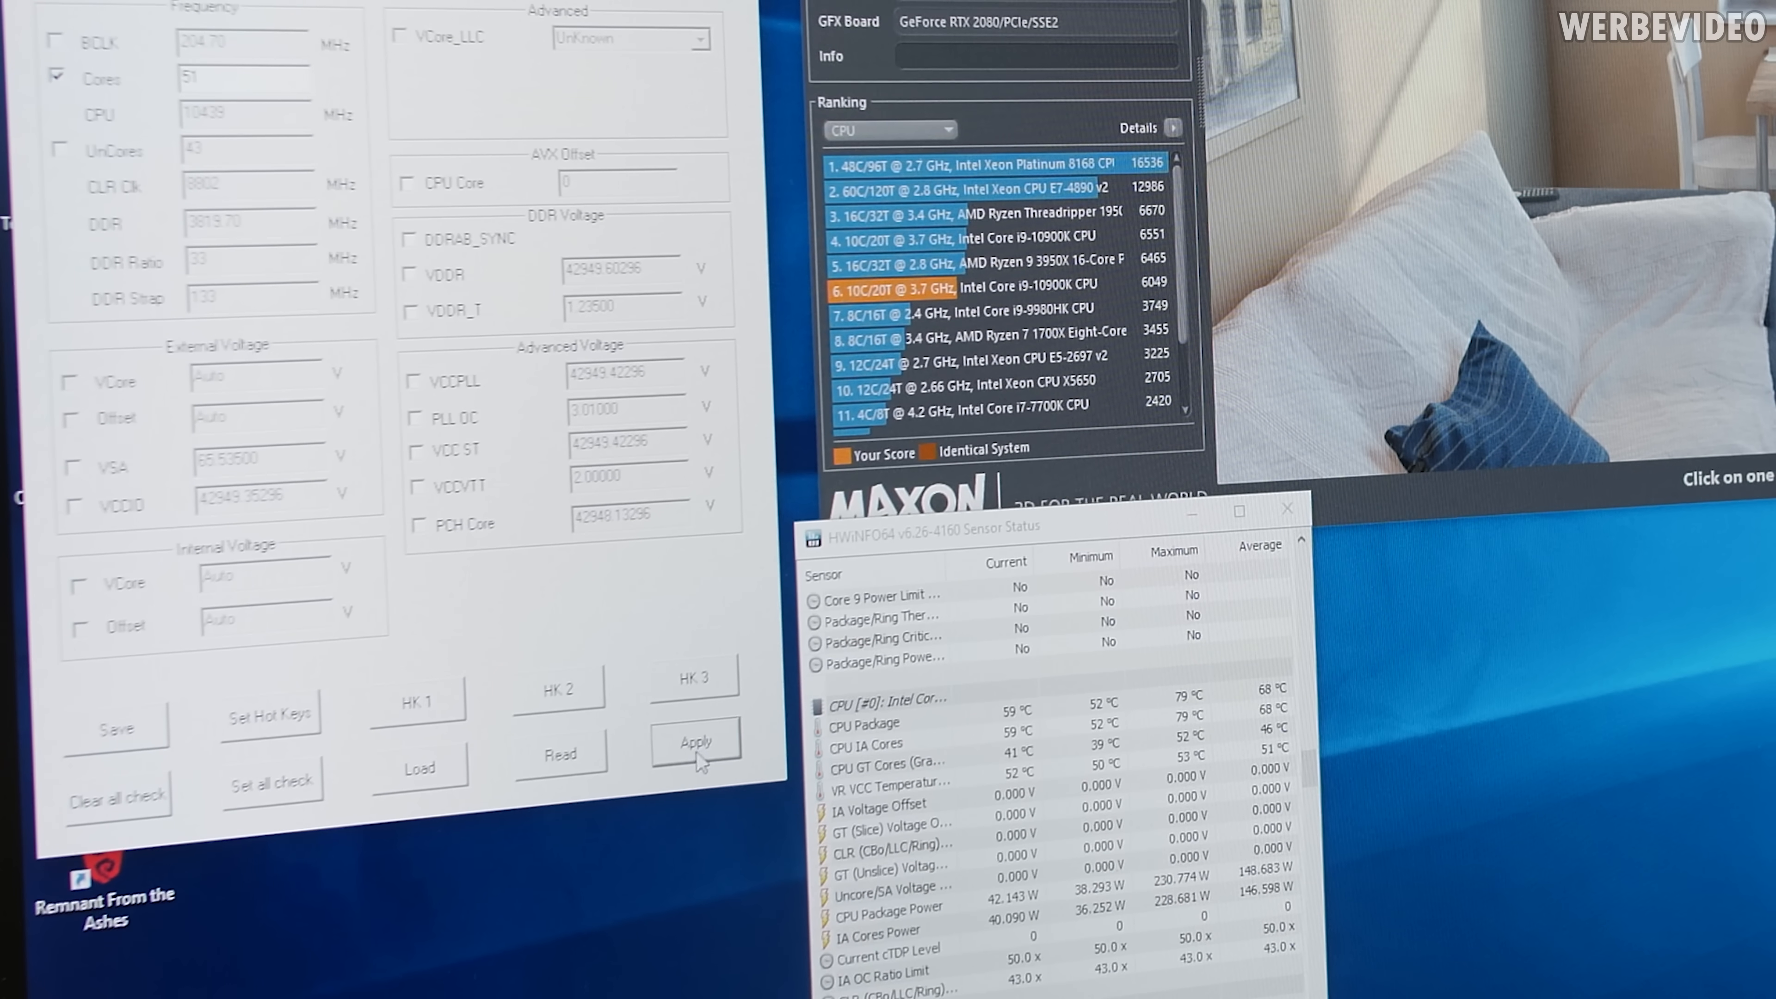
pyautogui.scroll(-3)
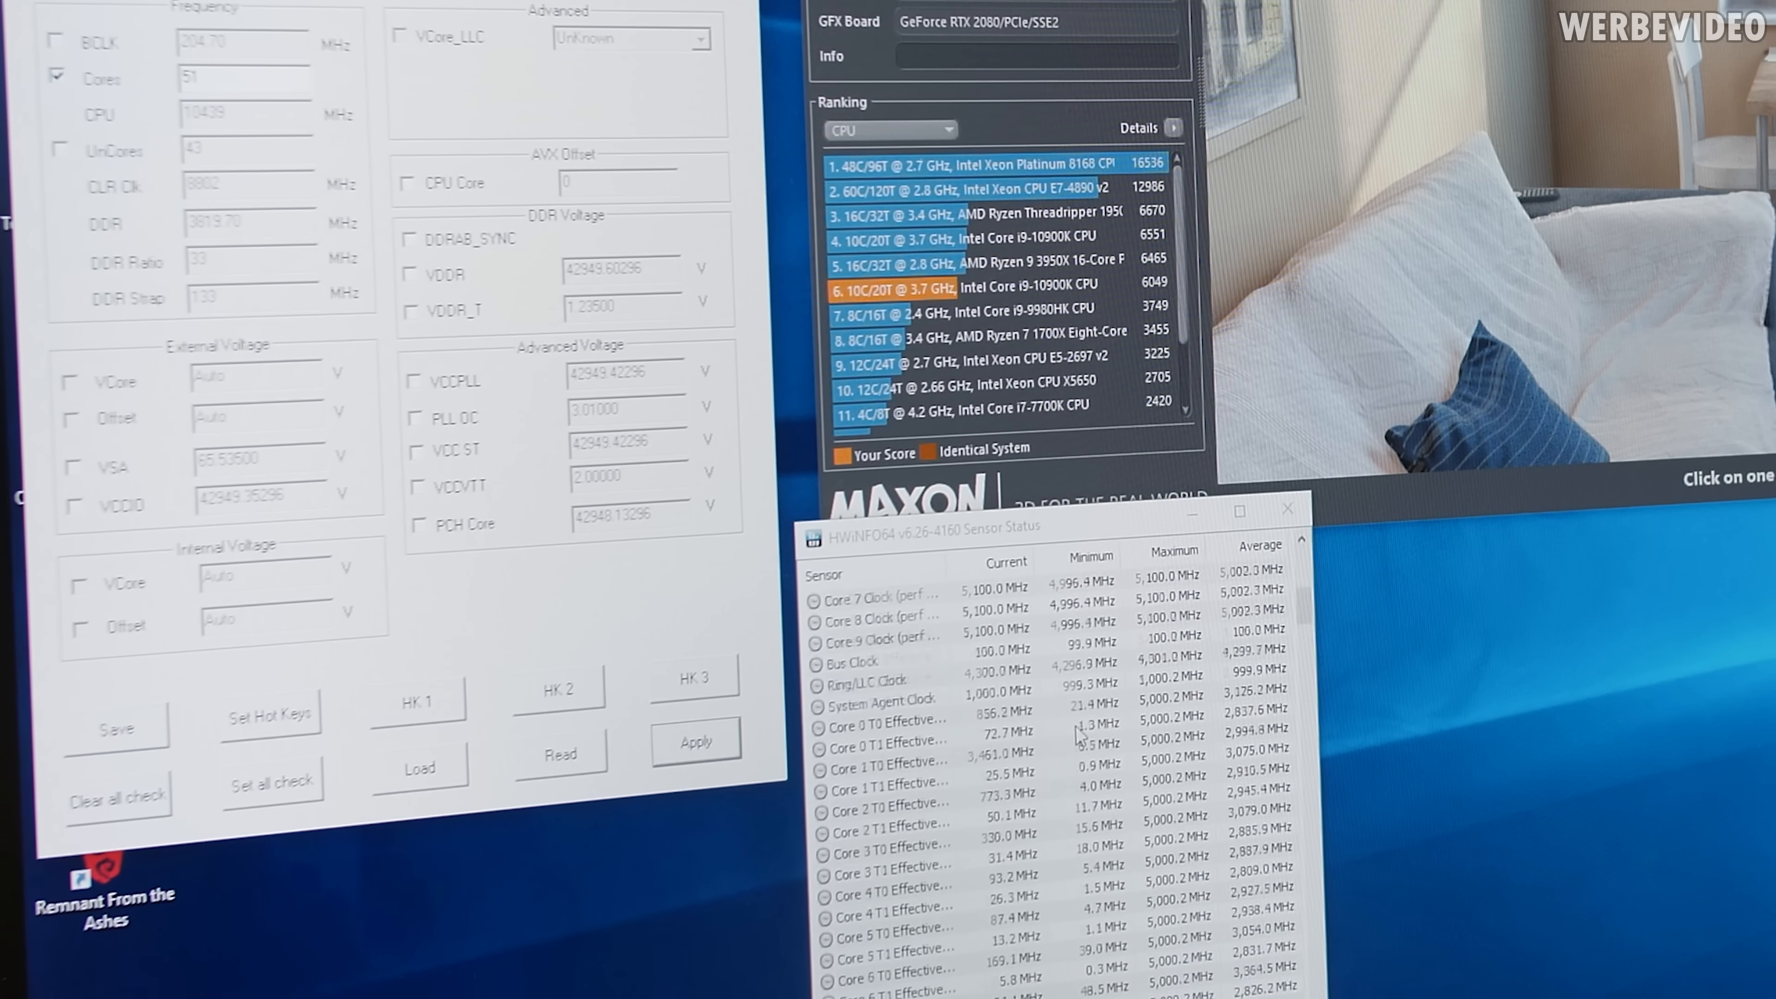
pyautogui.scroll(3)
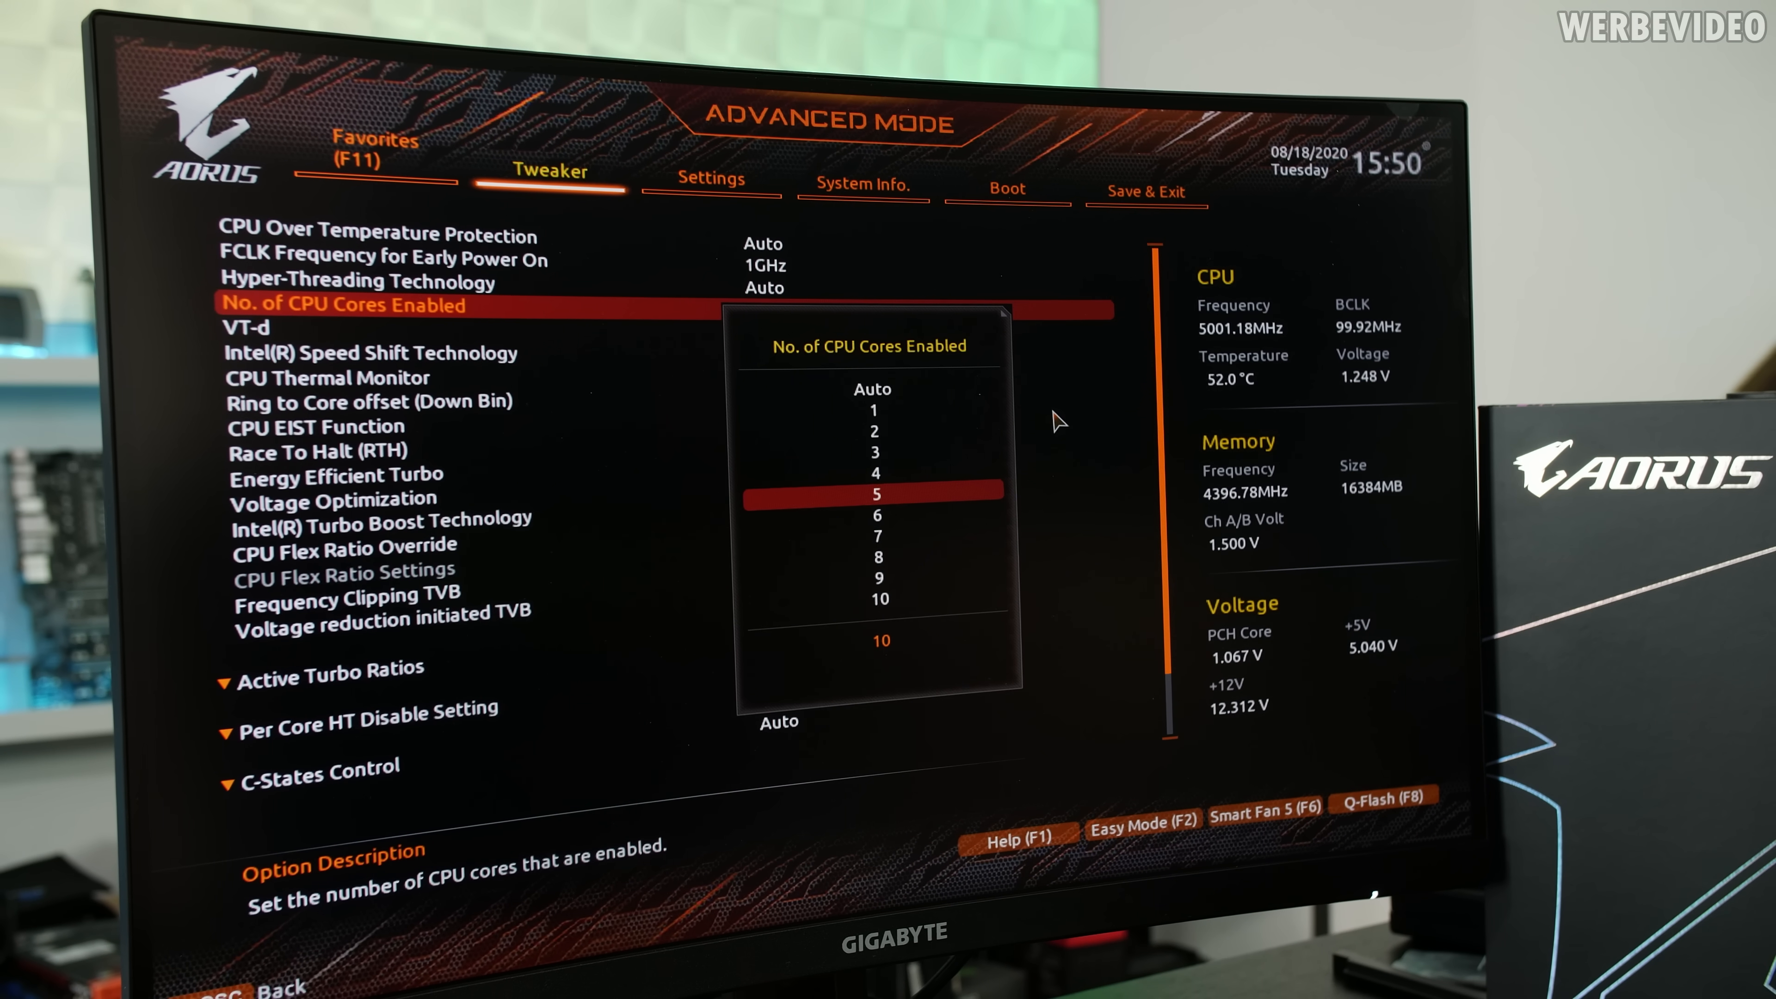
# Set No. of CPU Cores Enabled to 5 under Advanced CPU Settings.
pyautogui.click(873, 494)
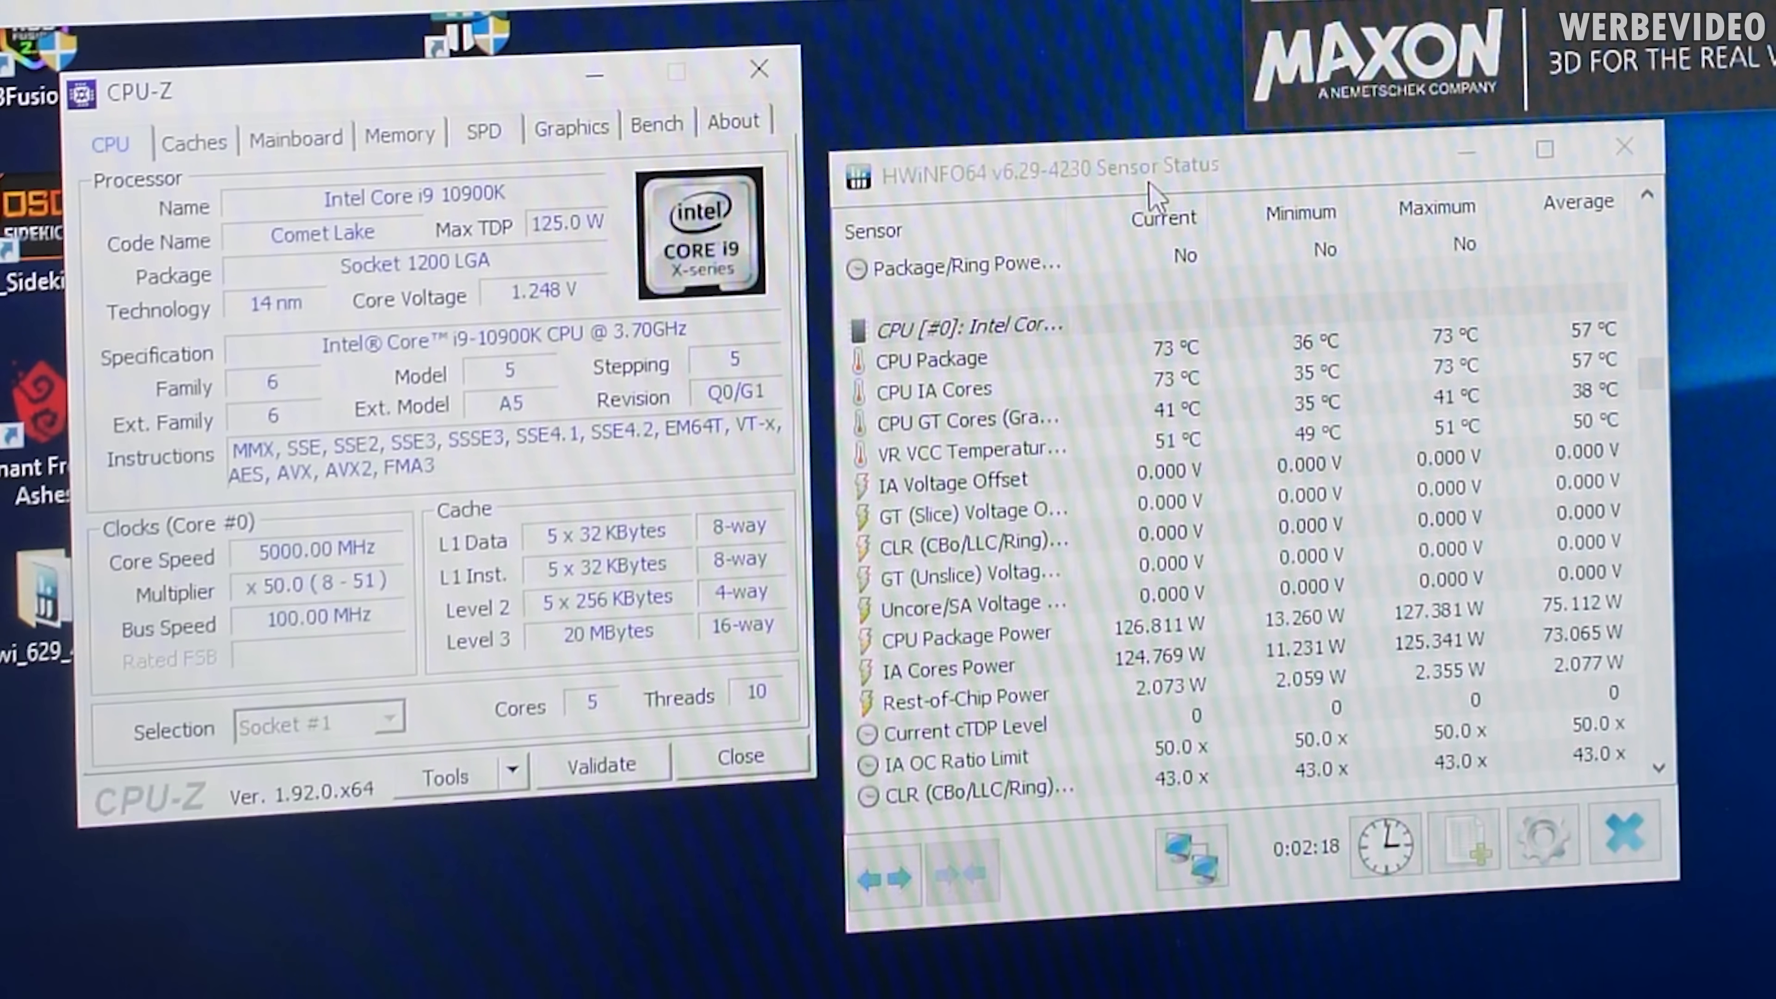
# Read CPU-Z's 5 cores / 10 threads at 5000 MHz and about 127 W package power in HWiNFO64.
pyautogui.click(927, 341)
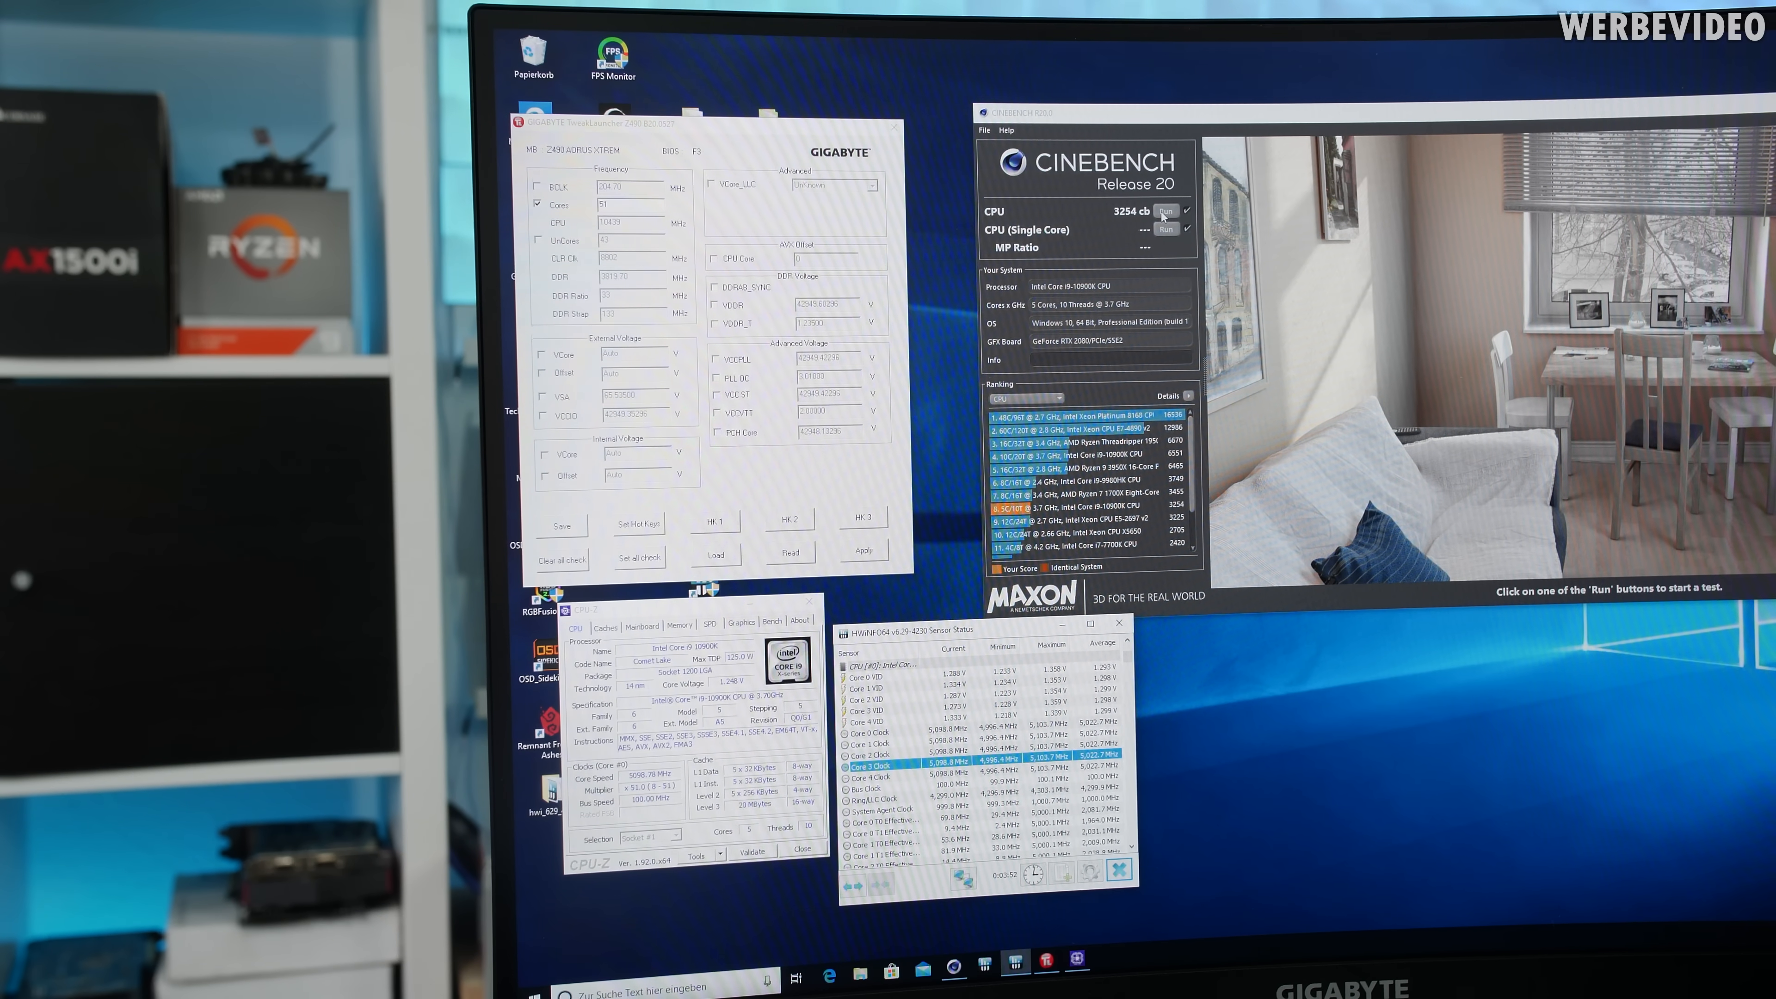
# Note the five-core Cinebench score of 3254 cb before moving to the two-core, four-thread run.
pyautogui.click(1166, 212)
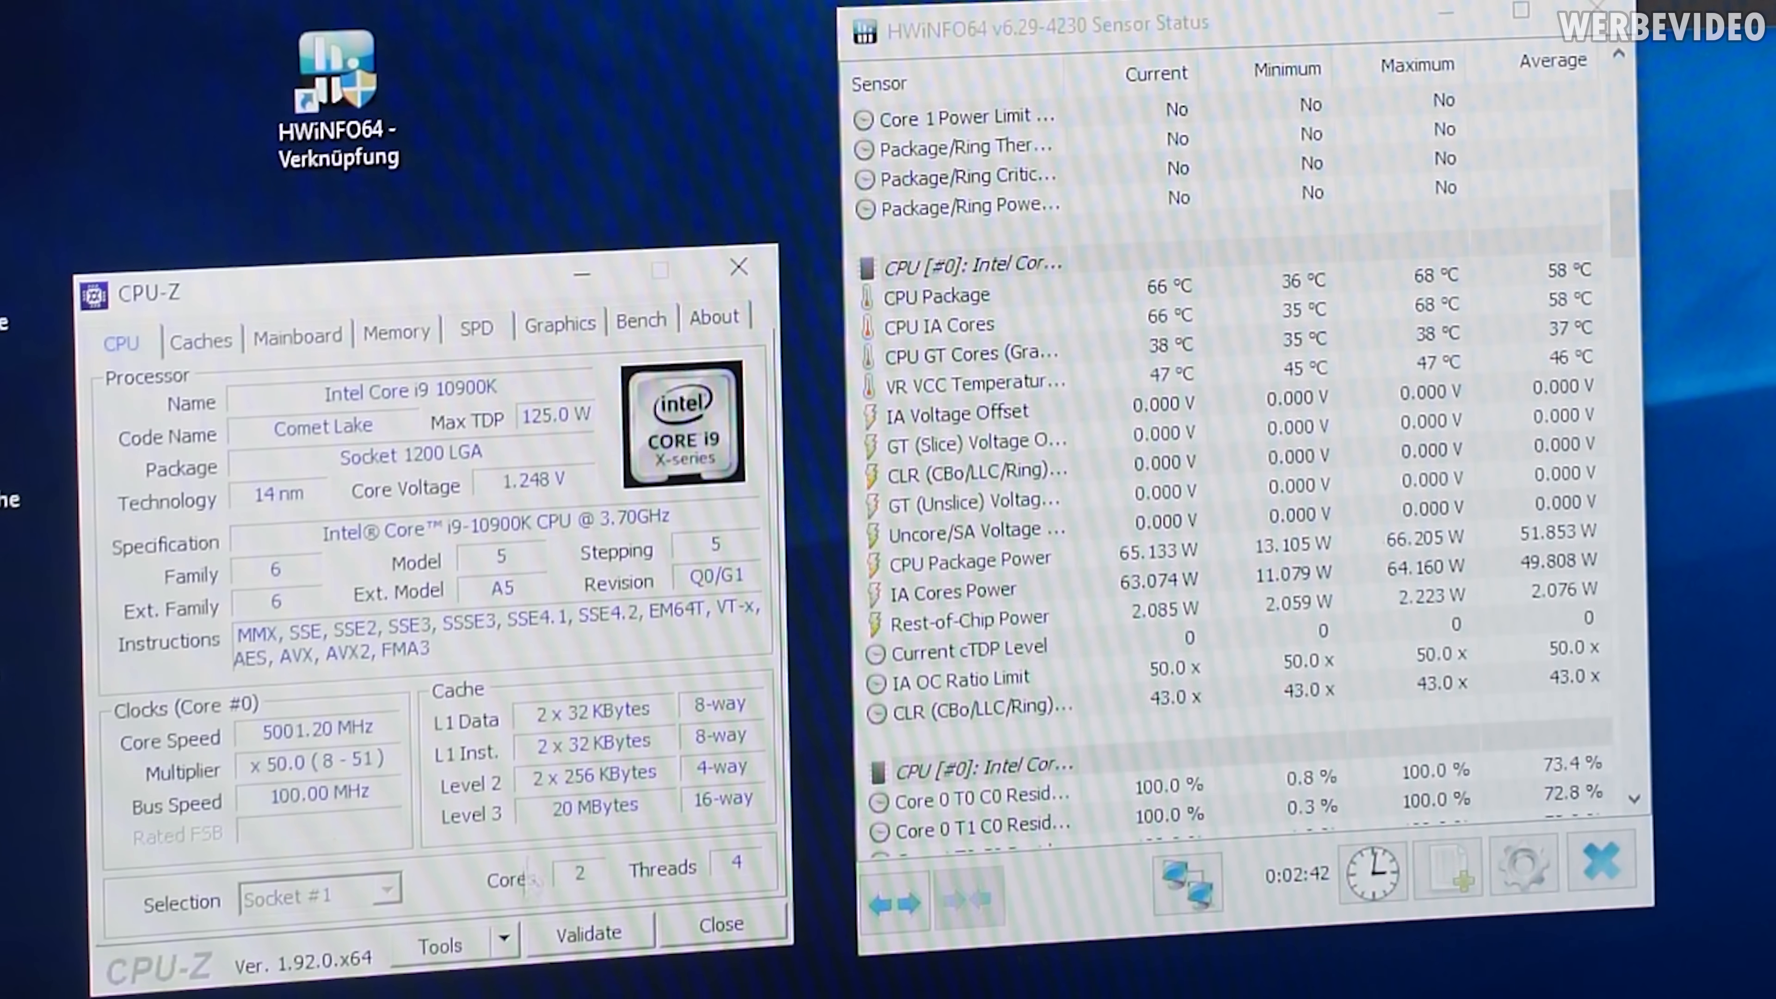
pyautogui.moveTo(1070, 181)
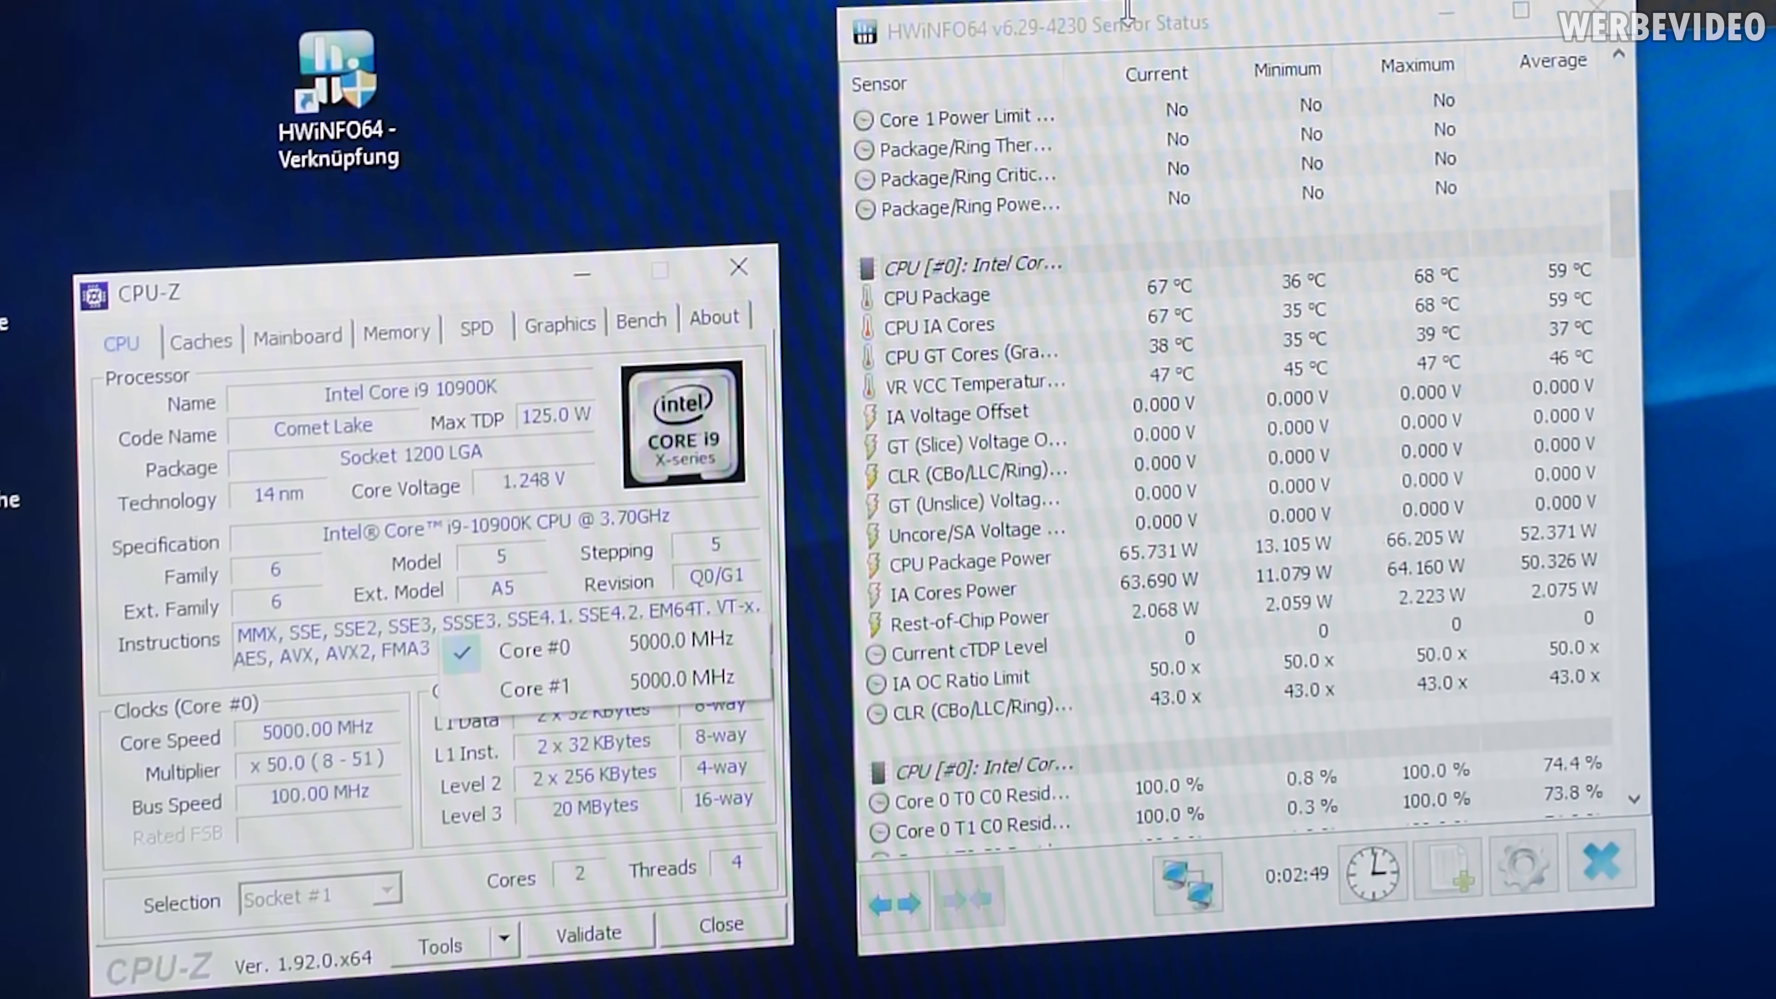
pyautogui.click(974, 558)
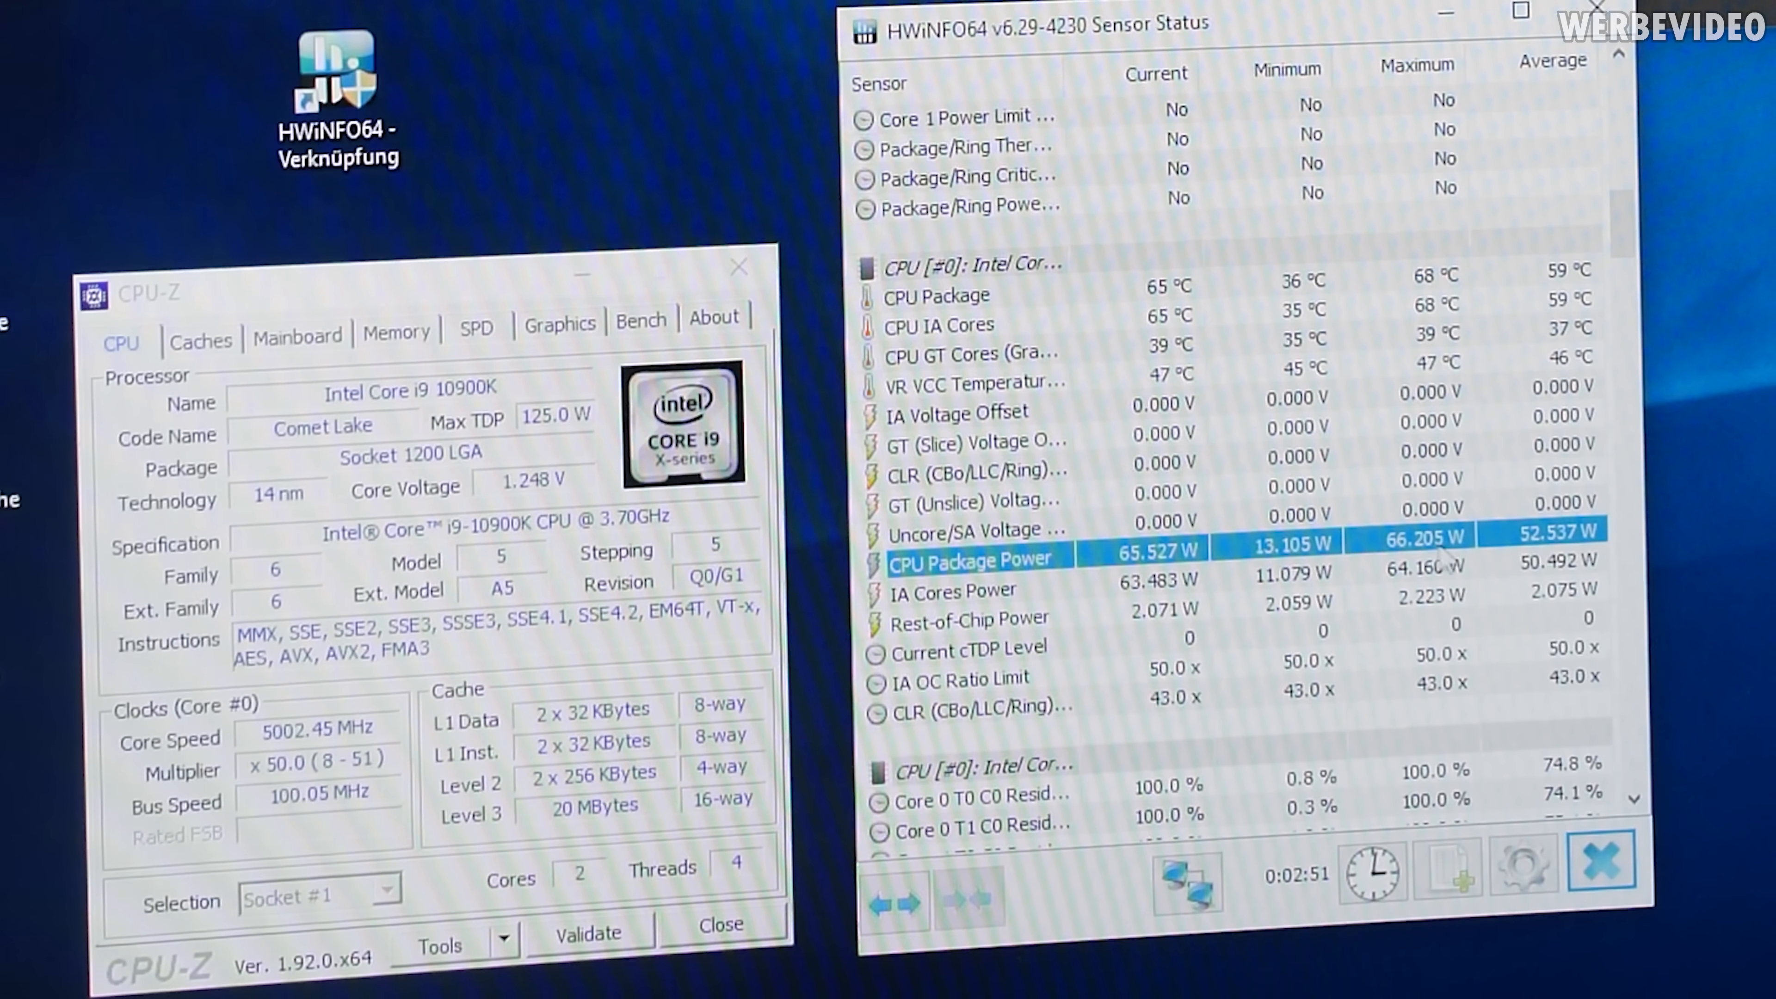